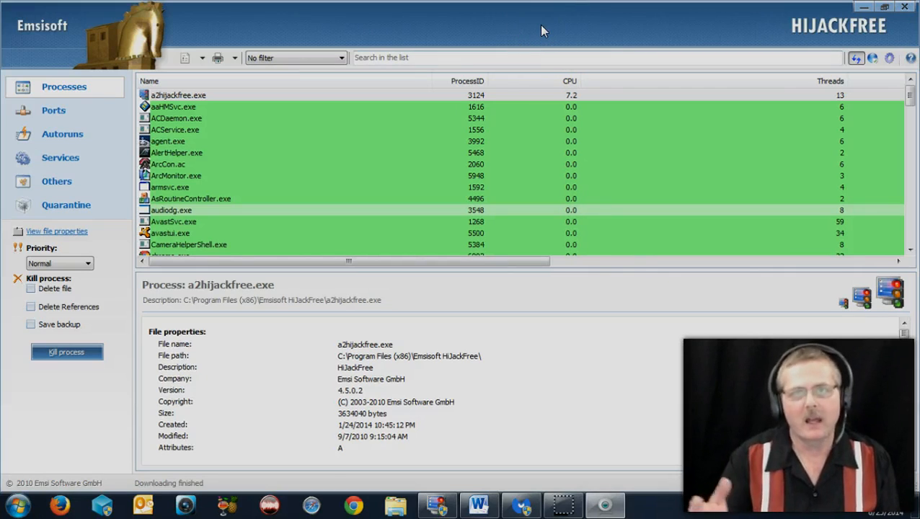
# Step: Review the Anti-Exploit log of protected applications and blocked exploits, then close the window
pyautogui.click(178, 95)
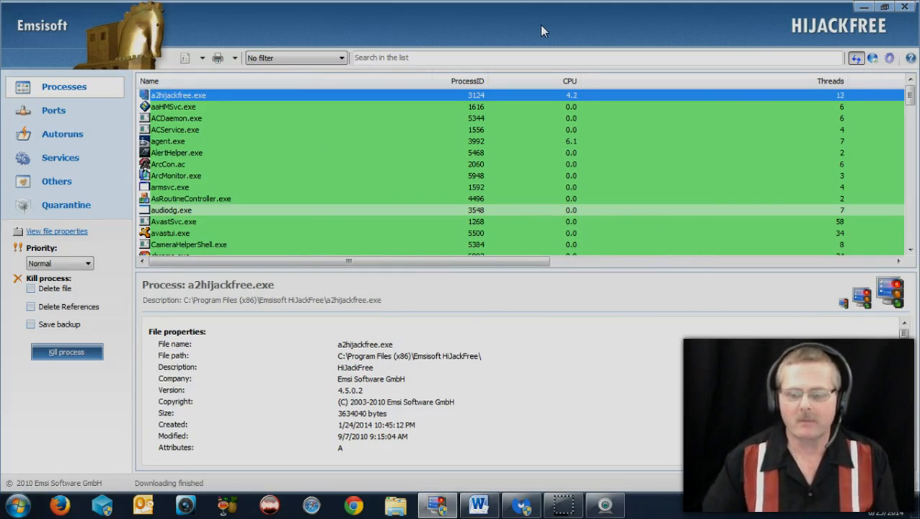
pyautogui.moveTo(707, 498)
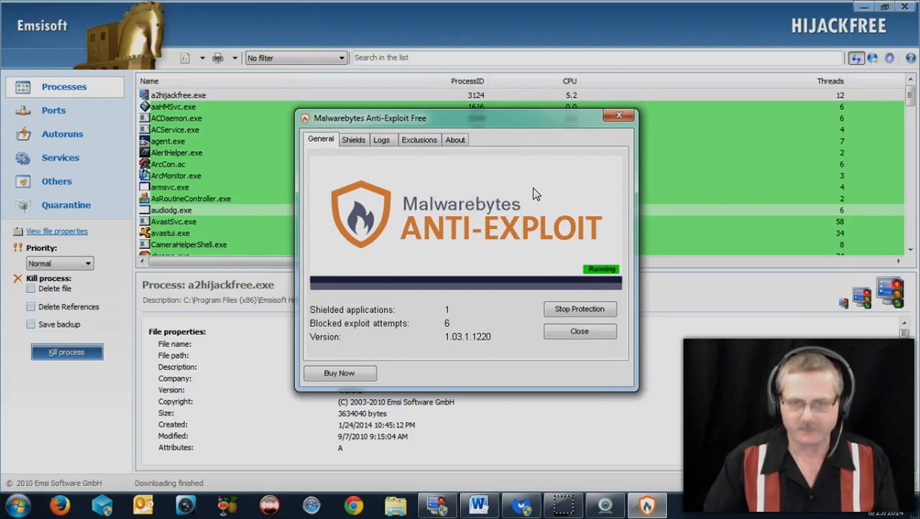
pyautogui.moveTo(511, 197)
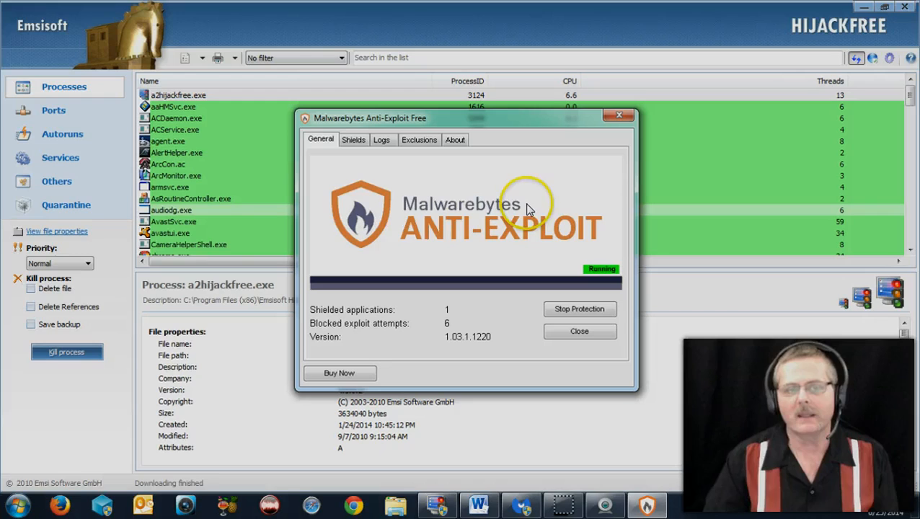
pyautogui.moveTo(487, 195)
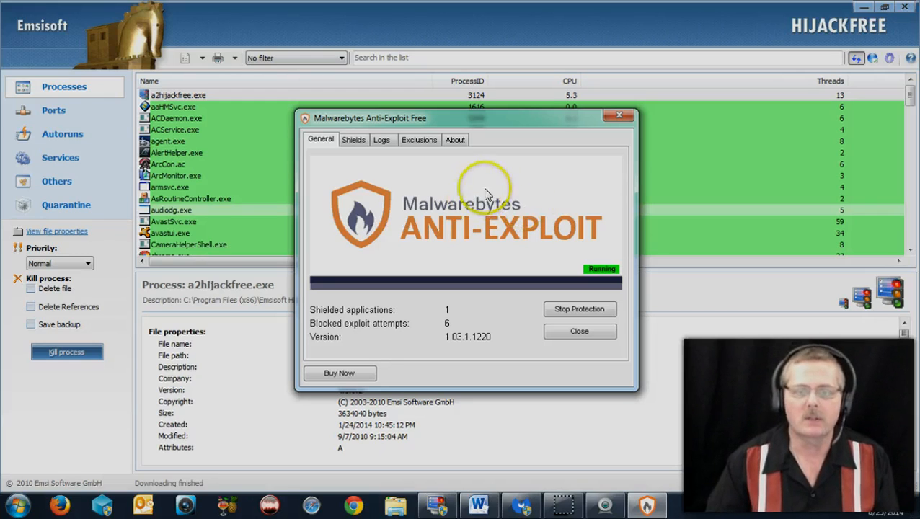
pyautogui.moveTo(512, 208)
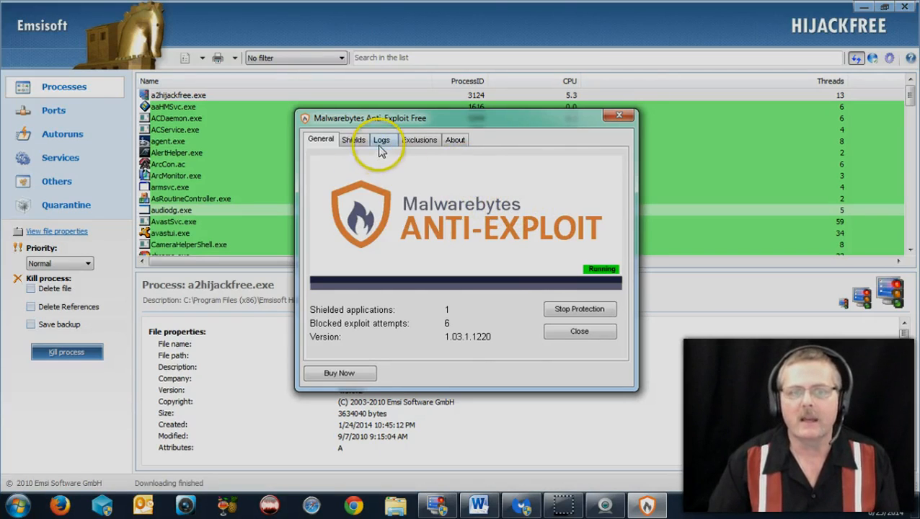
pyautogui.click(382, 140)
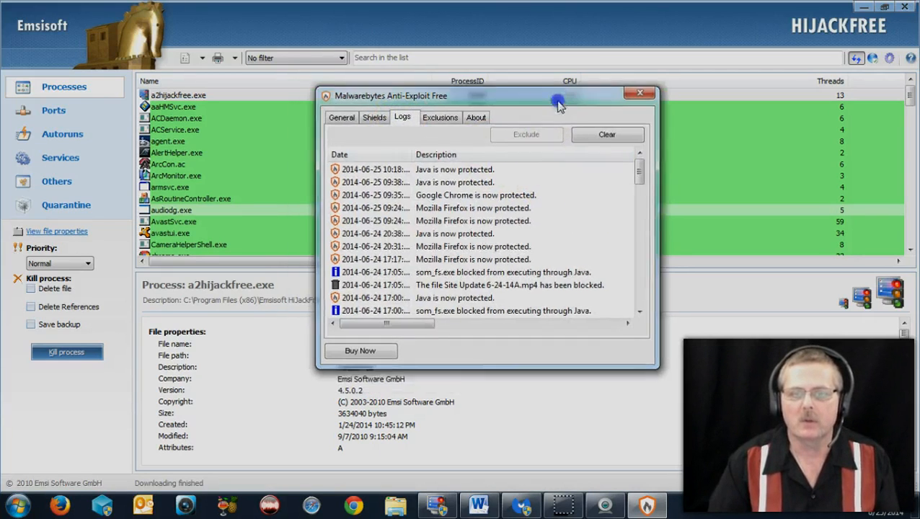
pyautogui.click(456, 163)
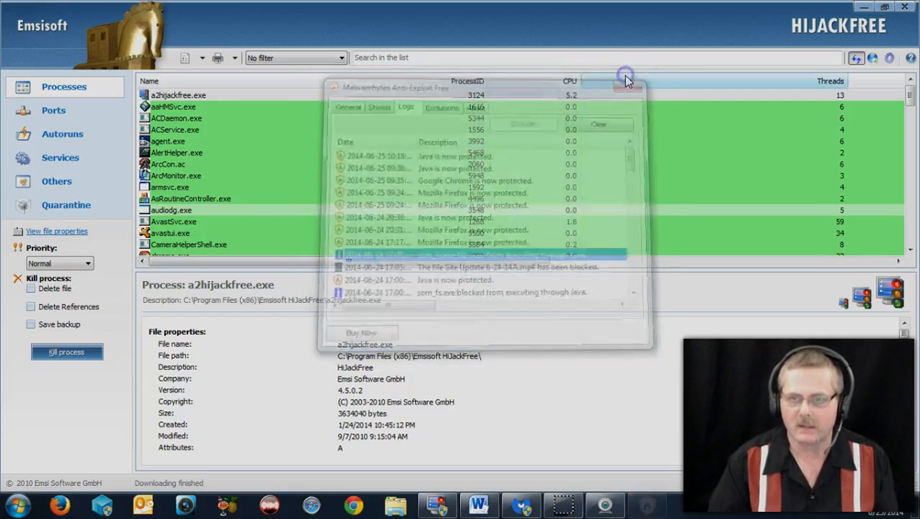
pyautogui.click(624, 79)
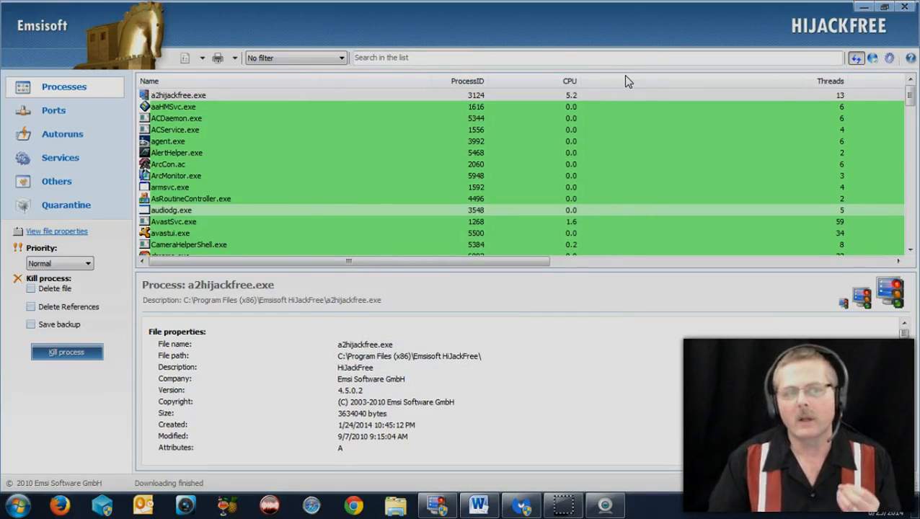
pyautogui.moveTo(588, 296)
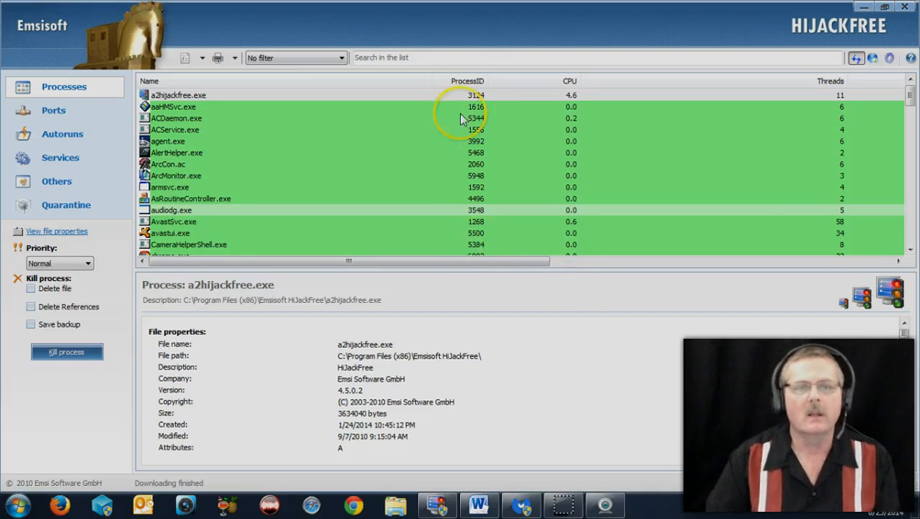
pyautogui.moveTo(411, 12)
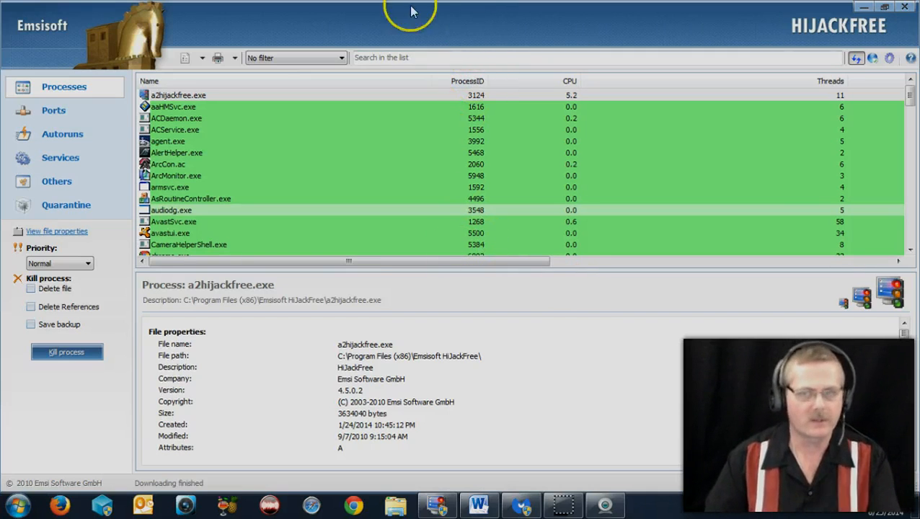
pyautogui.click(178, 94)
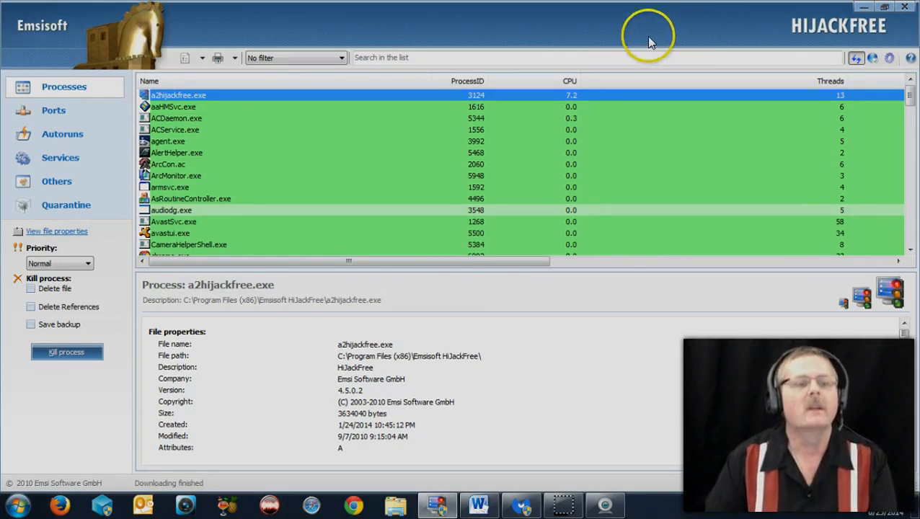
pyautogui.moveTo(516, 36)
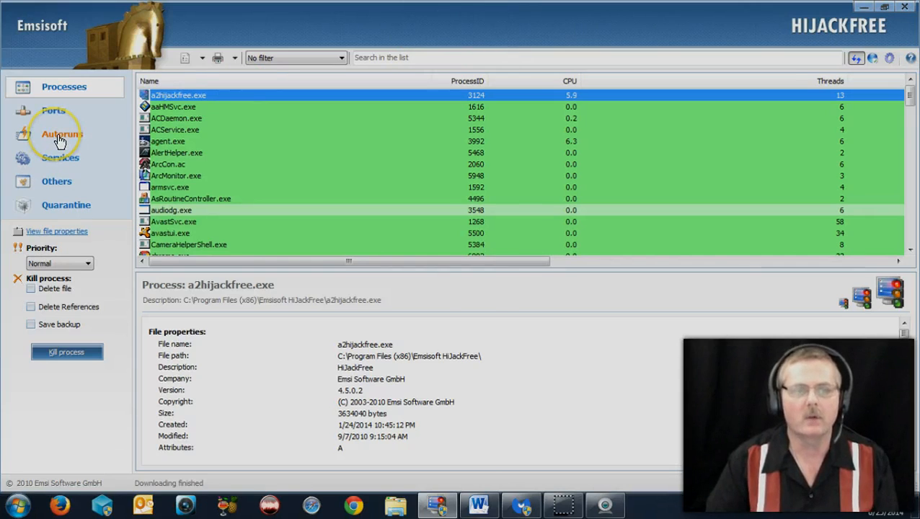
# Step: In the Autoruns list, delete the GoogleChromeAutoLaunch startup entry
pyautogui.click(62, 135)
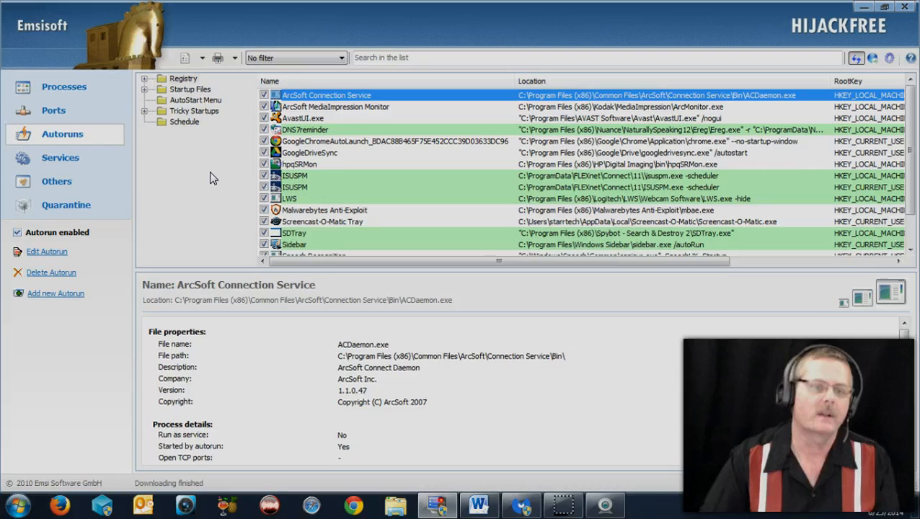
pyautogui.moveTo(231, 173)
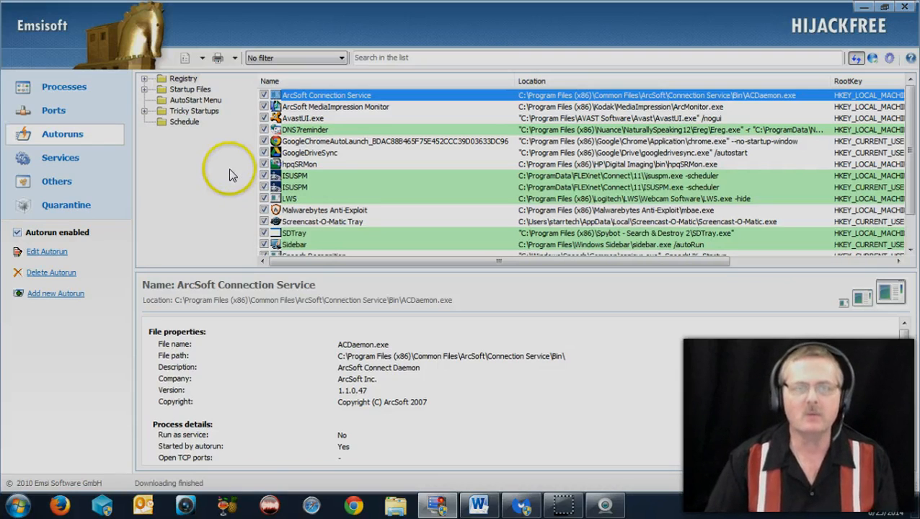
pyautogui.moveTo(359, 147)
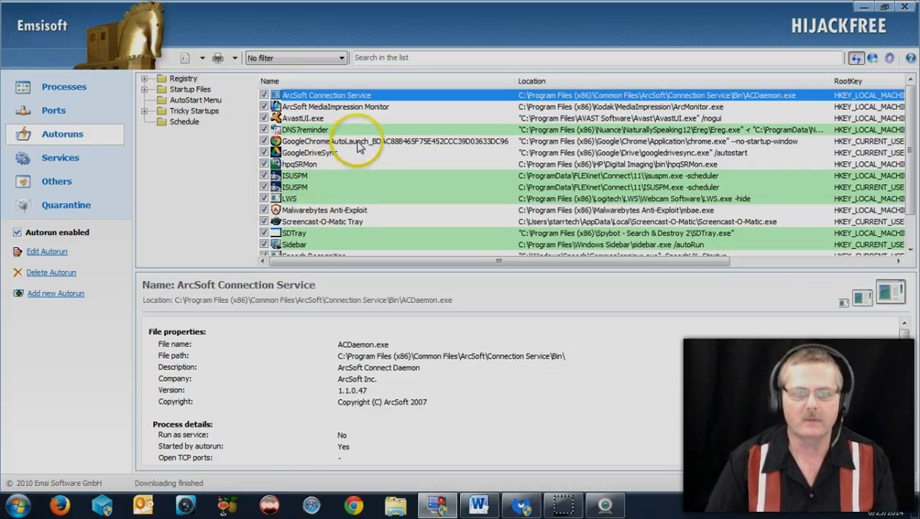
pyautogui.click(395, 141)
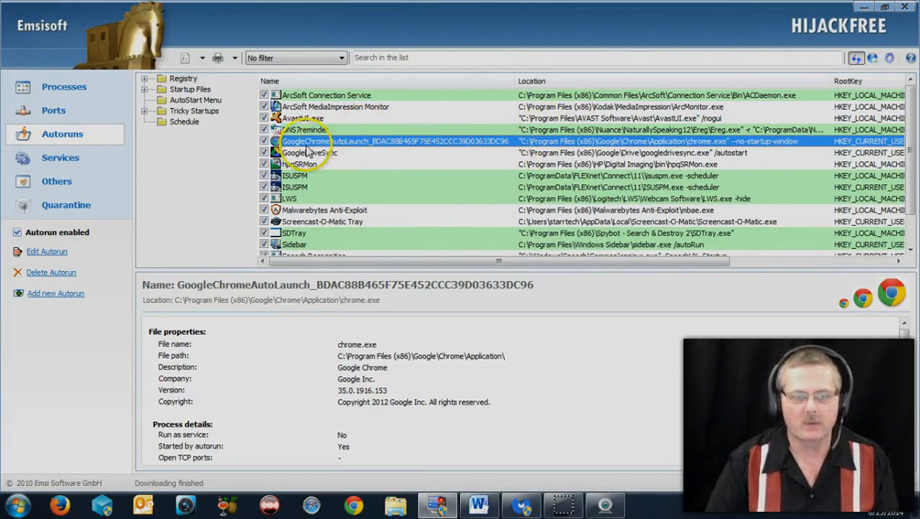
pyautogui.rightClick(310, 141)
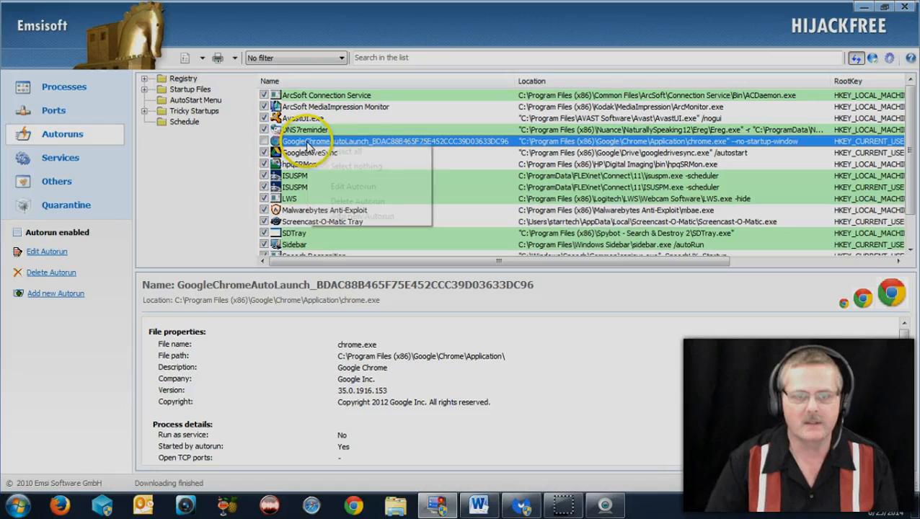
pyautogui.click(353, 200)
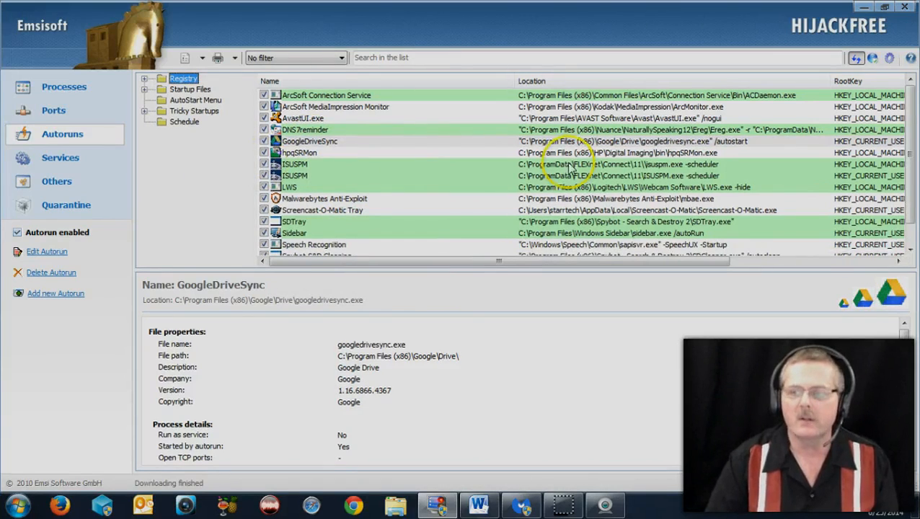
# Step: Inspect the SunJavaUpdateSched startup entry's details further down the list
pyautogui.scroll(-3)
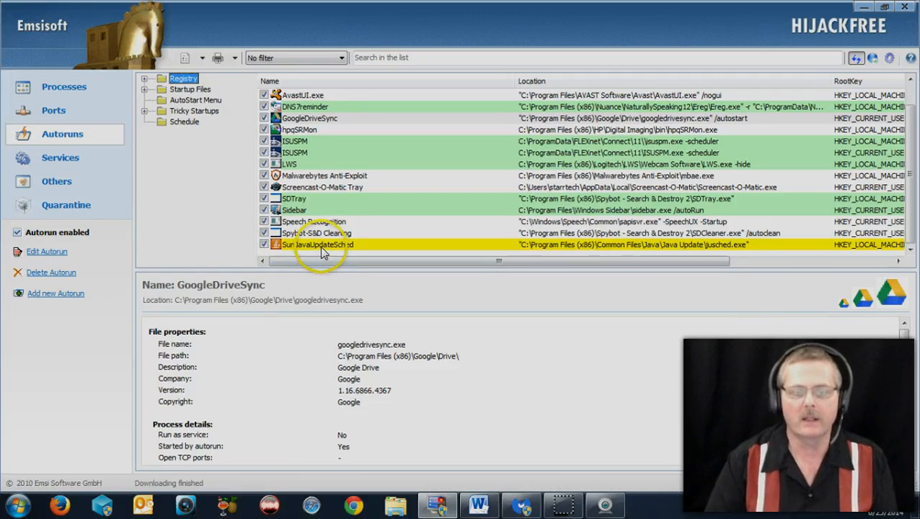
pyautogui.rightClick(318, 245)
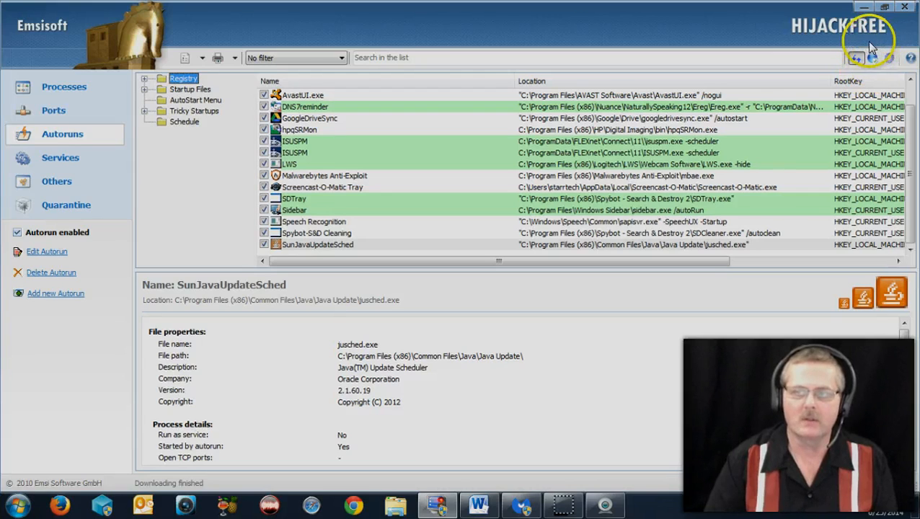
pyautogui.moveTo(872, 59)
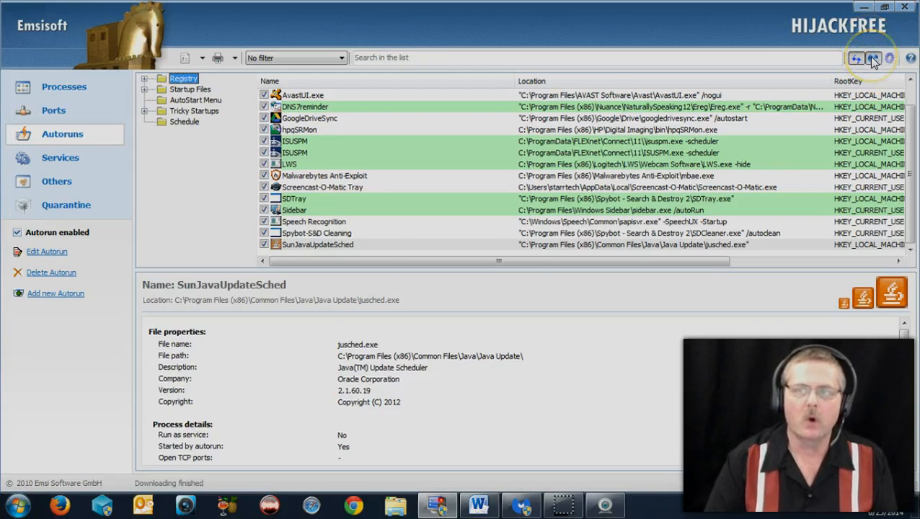
# Step: Submit the HijackFree results for online analysis and return to the running Malwarebytes threat scan
pyautogui.click(873, 58)
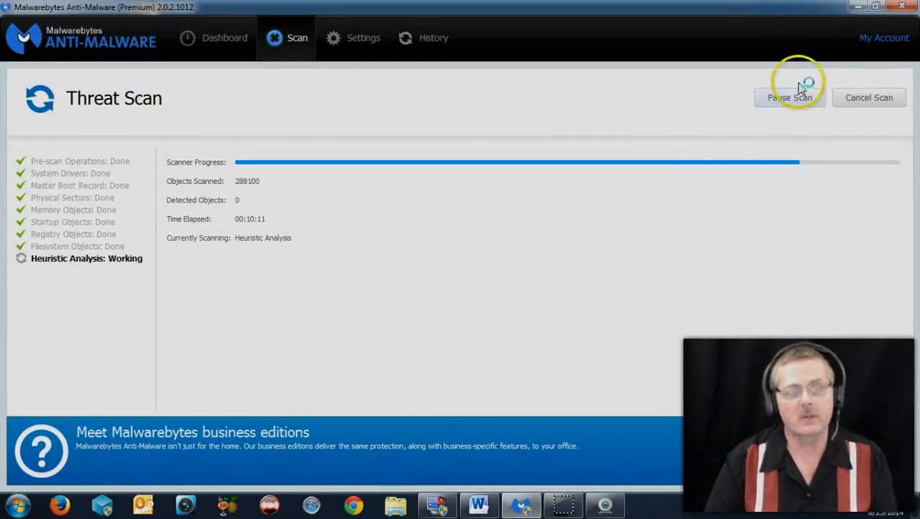
pyautogui.click(646, 505)
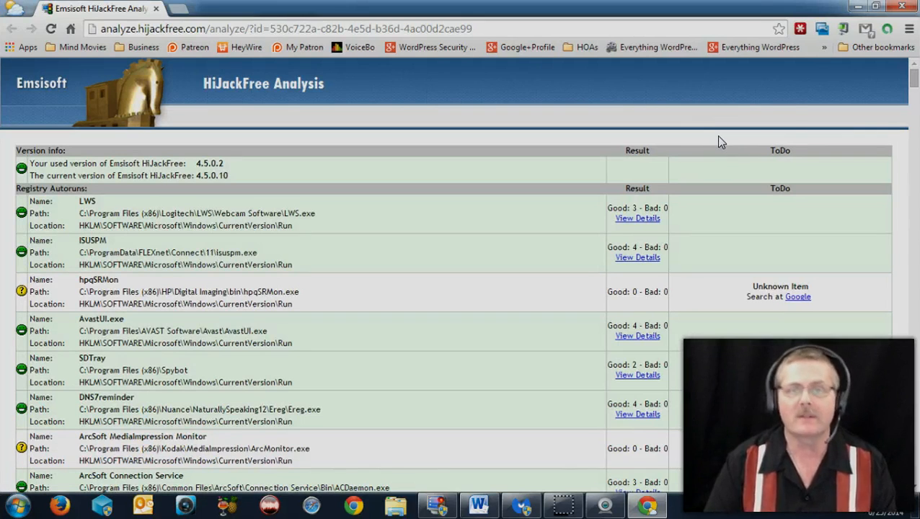
pyautogui.moveTo(775, 120)
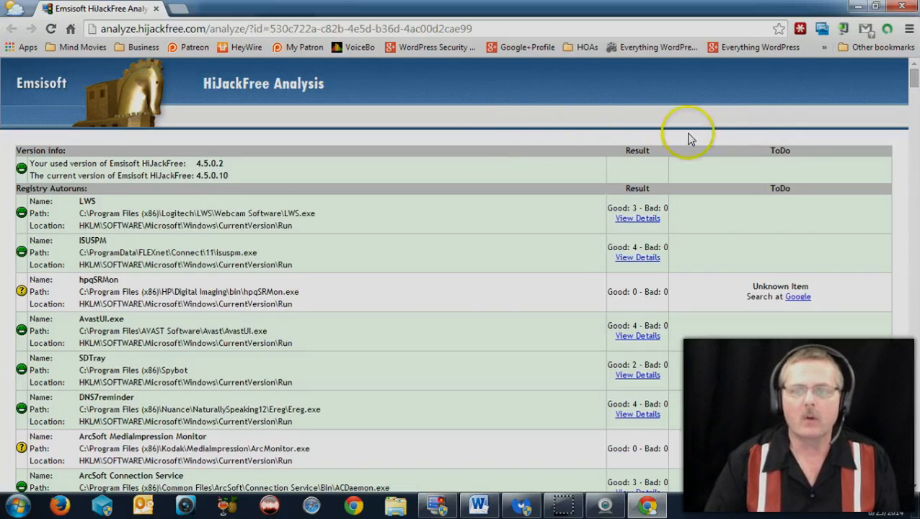
# Step: Scroll the analysis report to the SunJavaUpdateSched entry marked Requires Attention
pyautogui.scroll(-3)
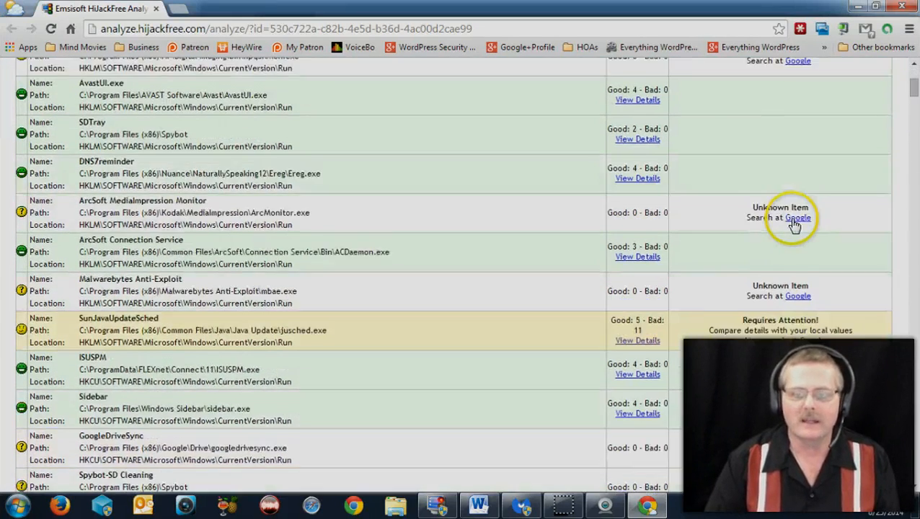
pyautogui.scroll(-3)
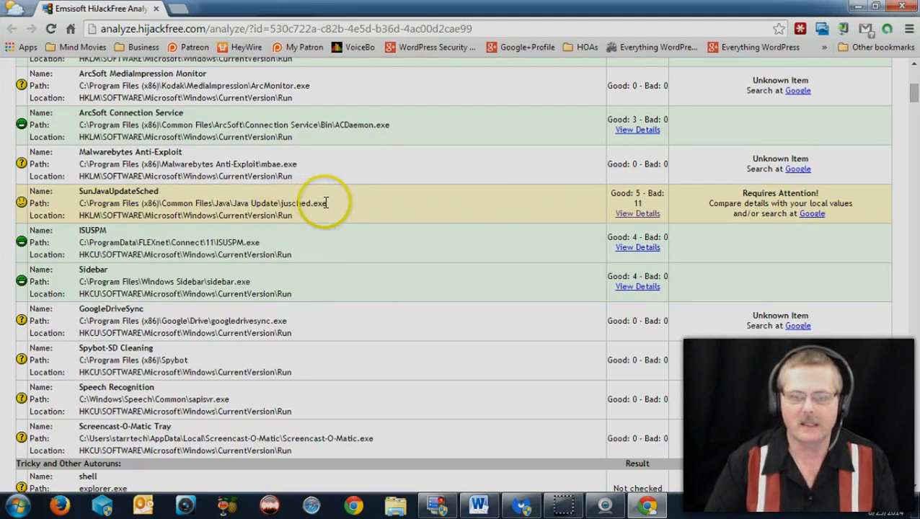
pyautogui.moveTo(538, 209)
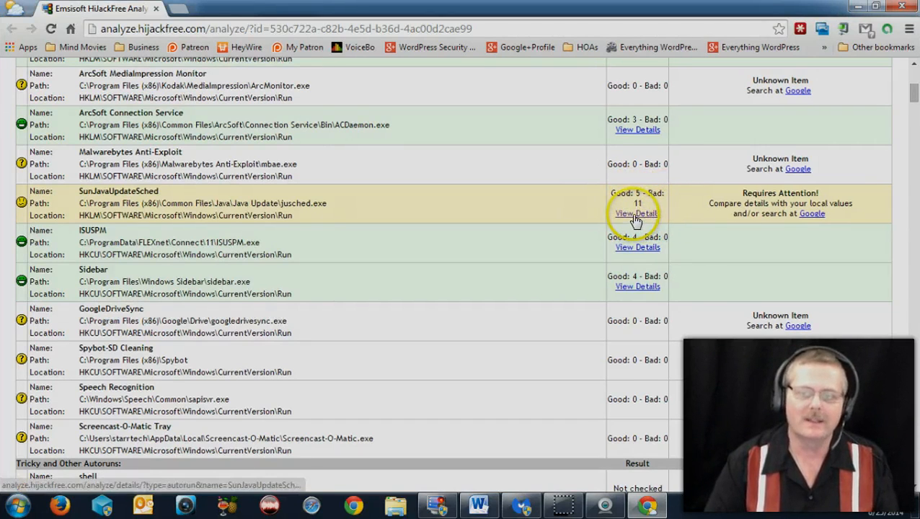
# Step: View the full details for SunJavaUpdateSched, listing 5 good and 11 bad known entries
pyautogui.click(637, 213)
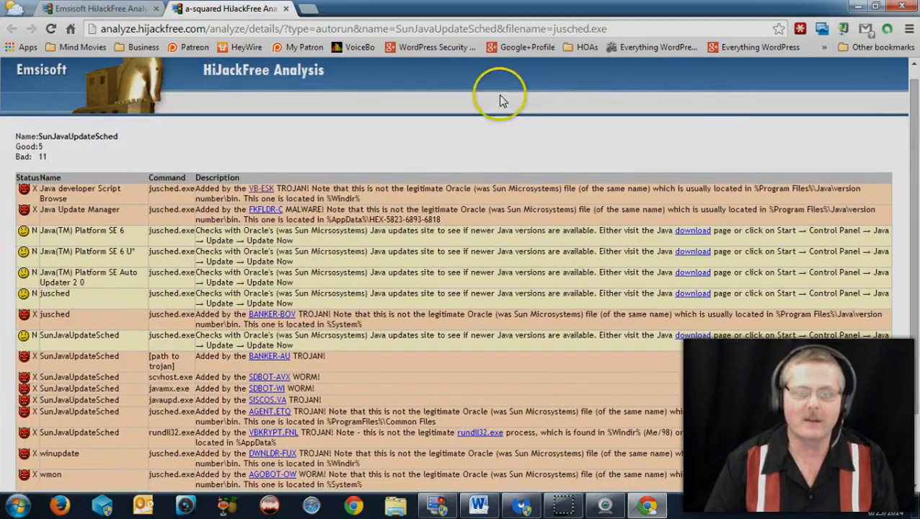
pyautogui.moveTo(7, 210)
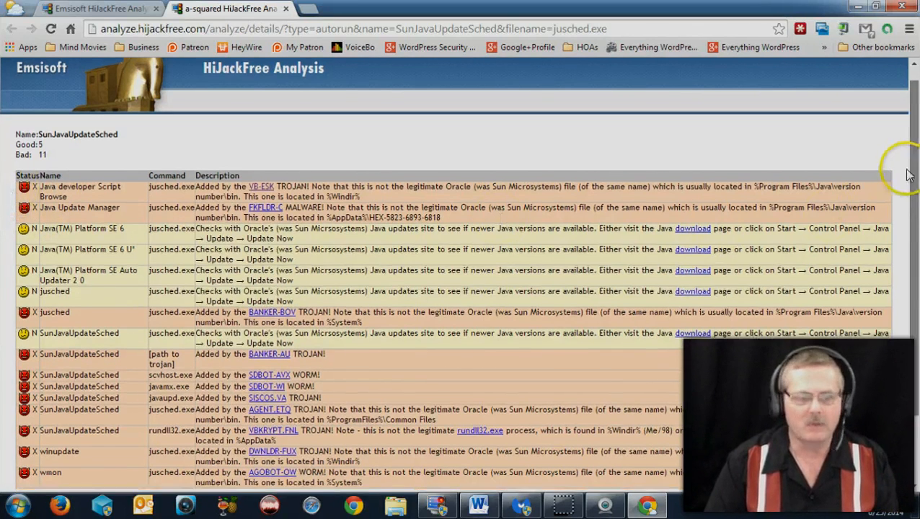
# Step: Scroll to and highlight the legend explaining the Y, N, U, X and ? status codes
pyautogui.scroll(-3)
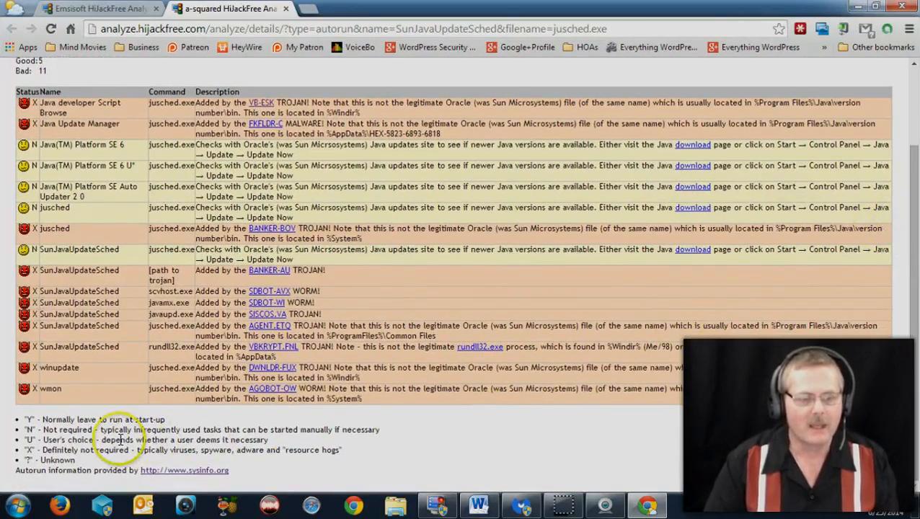
pyautogui.doubleClick(62, 451)
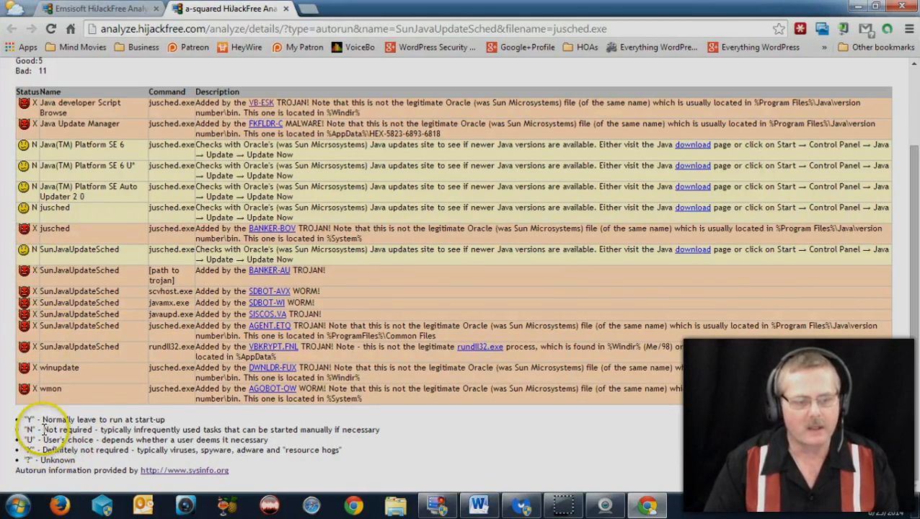
pyautogui.moveTo(43, 430); pyautogui.dragTo(156, 429)
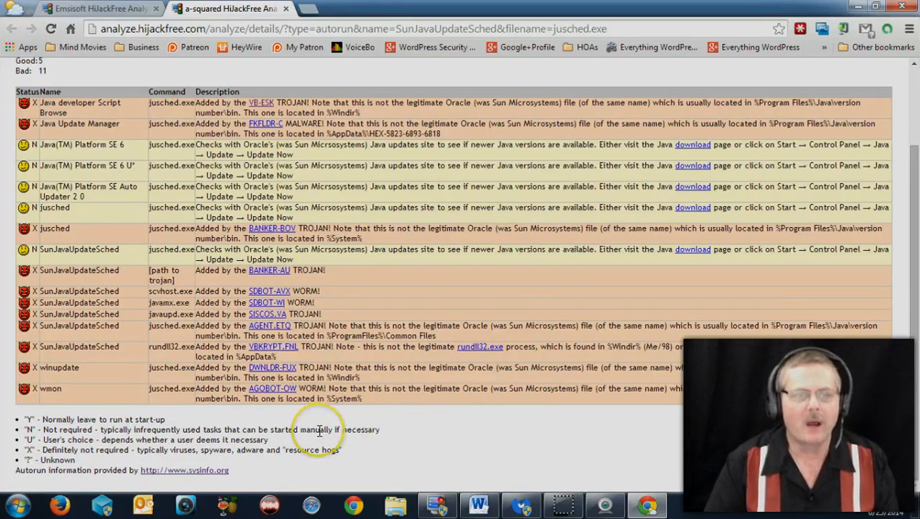
pyautogui.scroll(-3)
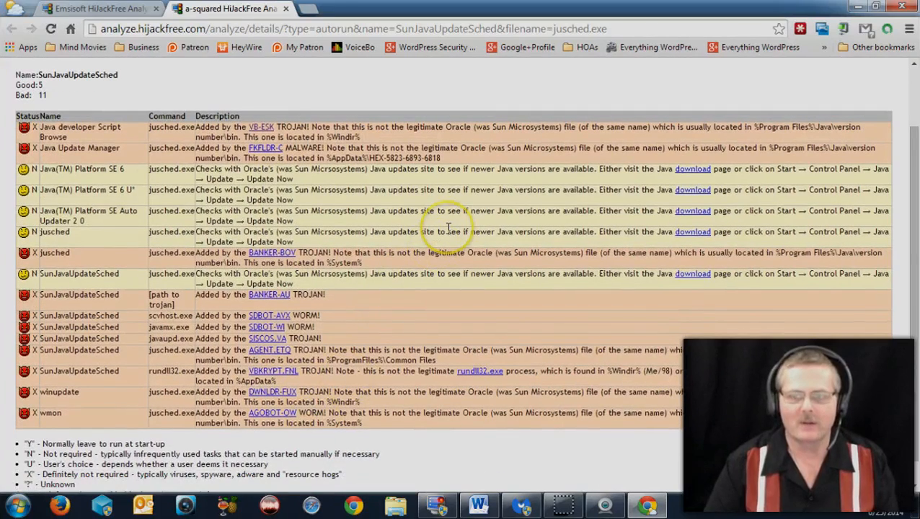
pyautogui.moveTo(426, 179)
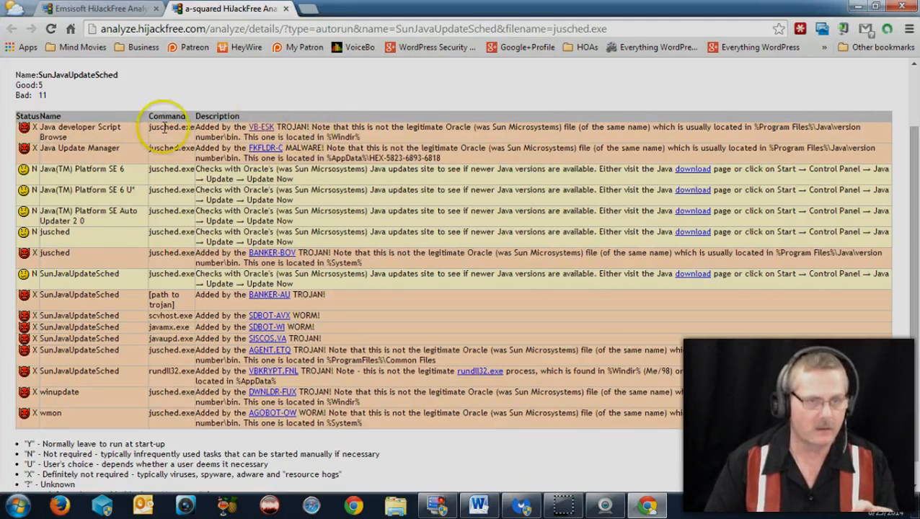
pyautogui.moveTo(115, 141)
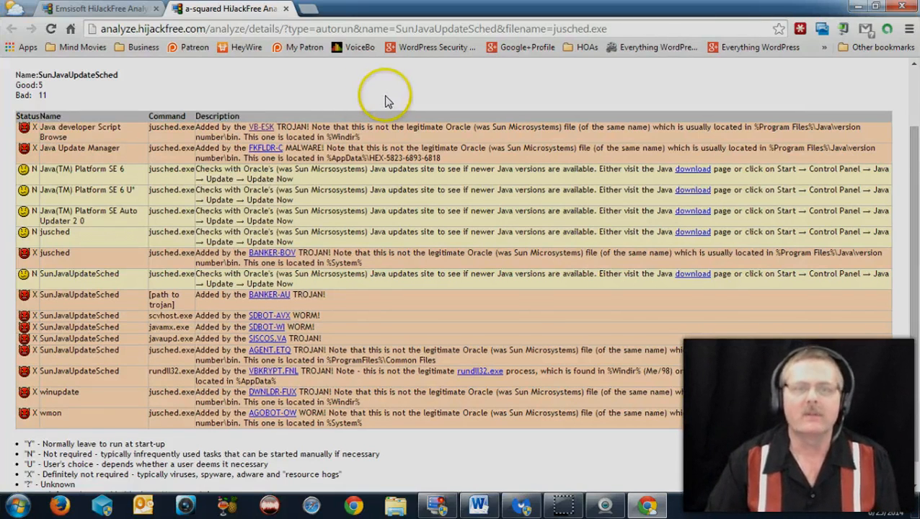
pyautogui.moveTo(152, 140)
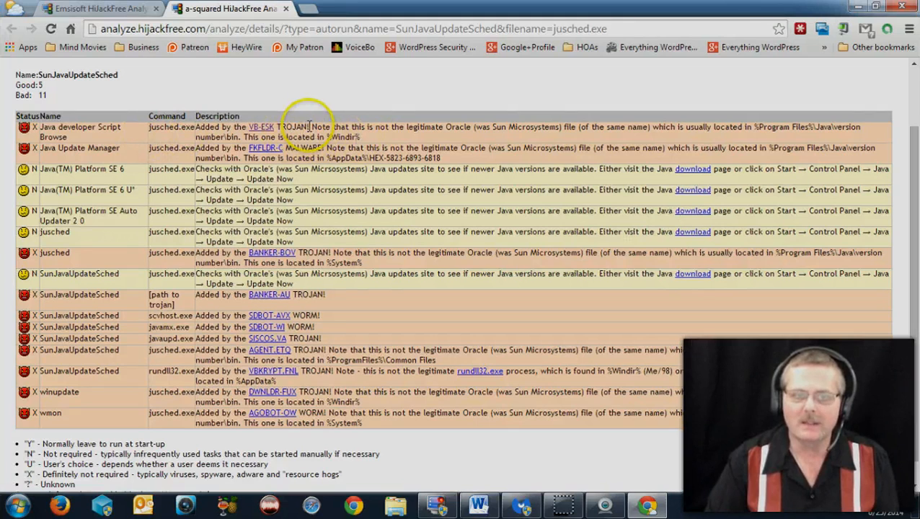
pyautogui.moveTo(314, 127); pyautogui.dragTo(361, 137)
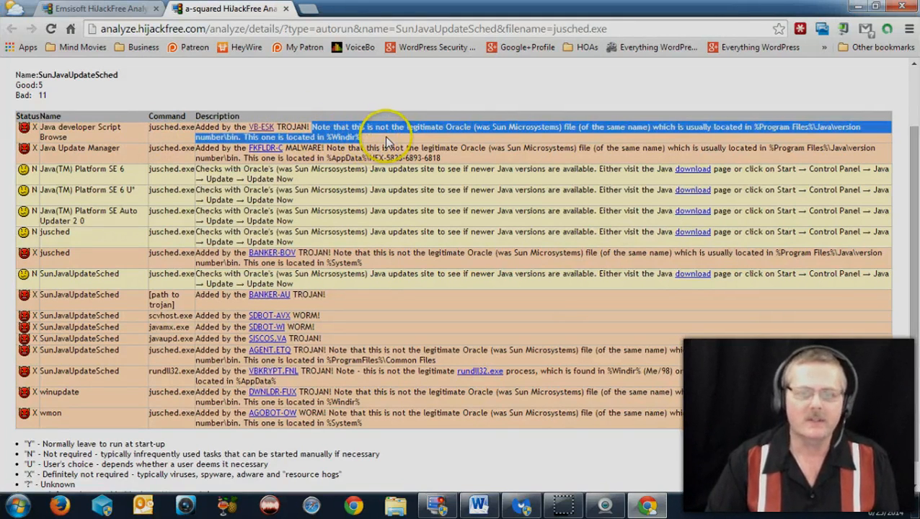
pyautogui.moveTo(494, 141)
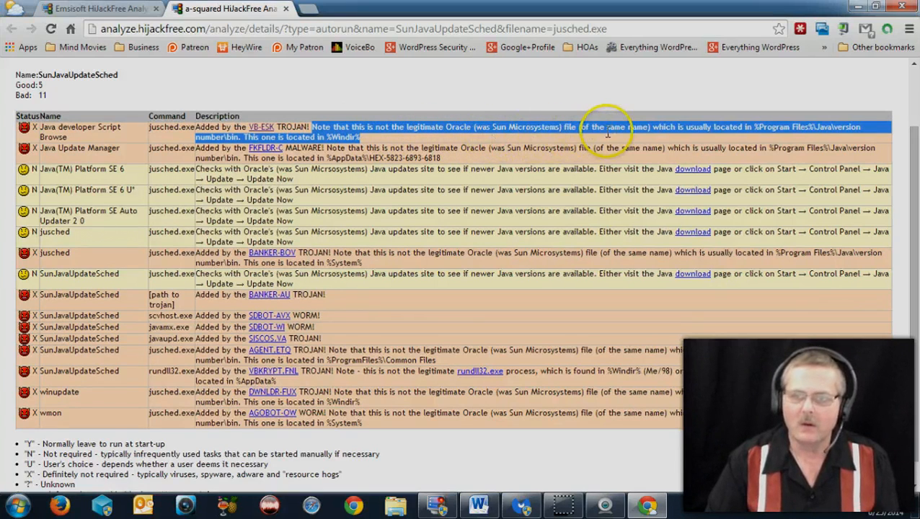
pyautogui.moveTo(707, 134)
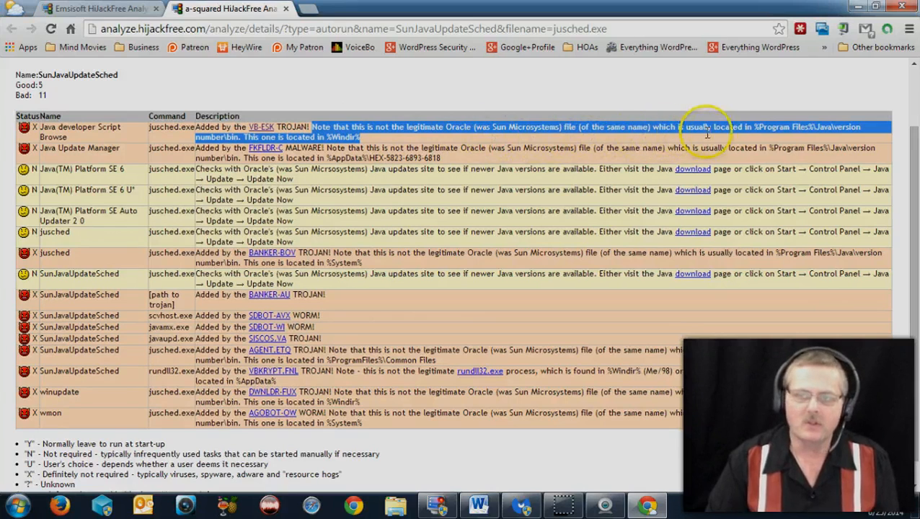
pyautogui.moveTo(799, 135)
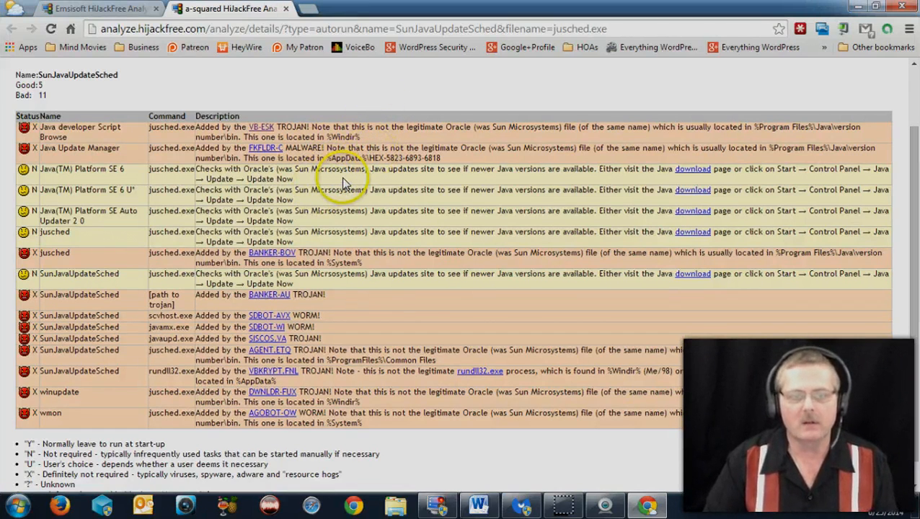
pyautogui.moveTo(370, 169); pyautogui.dragTo(483, 168)
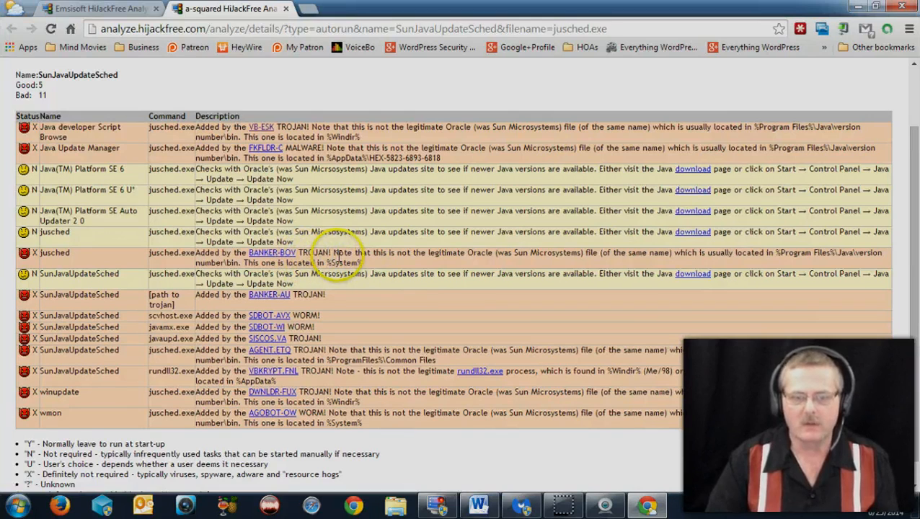
pyautogui.moveTo(451, 260)
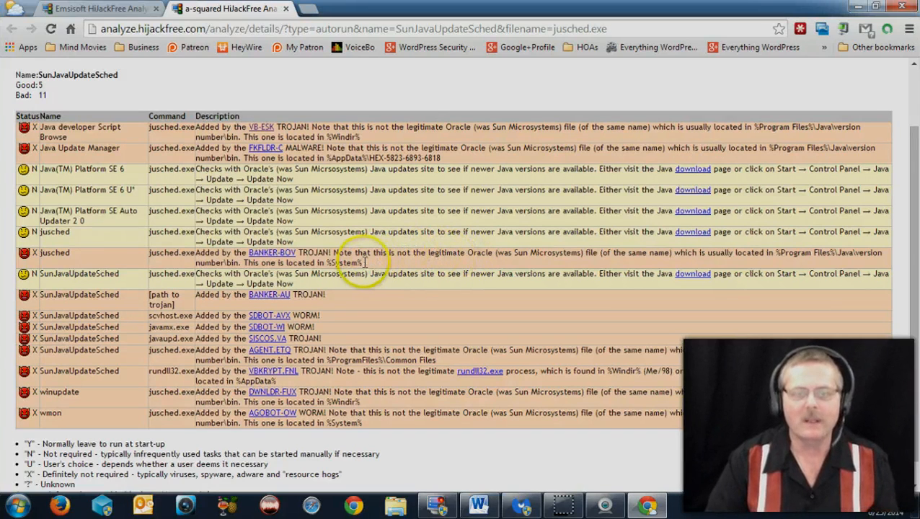
pyautogui.moveTo(370, 271)
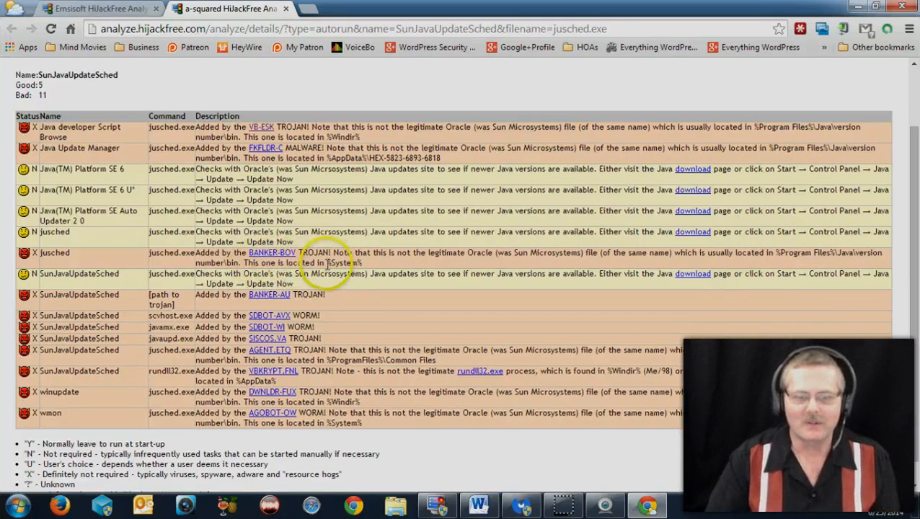
pyautogui.doubleClick(343, 263)
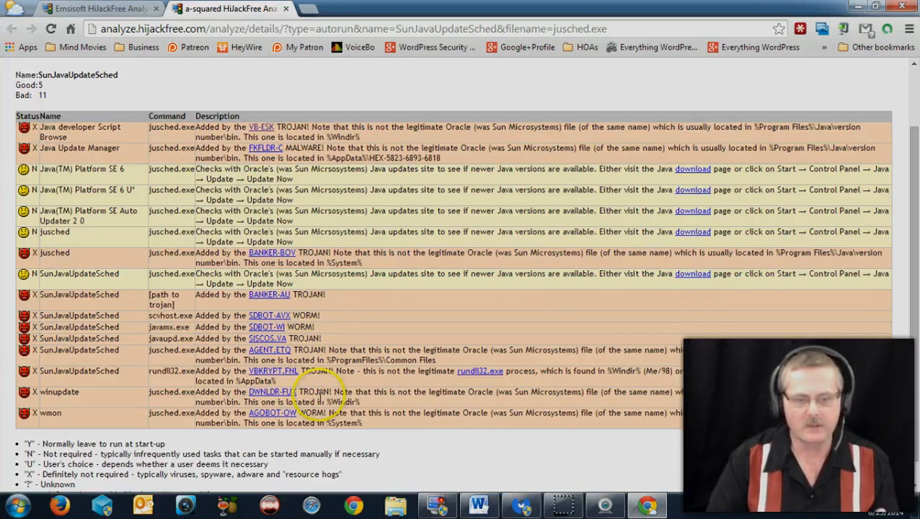
pyautogui.moveTo(346, 415)
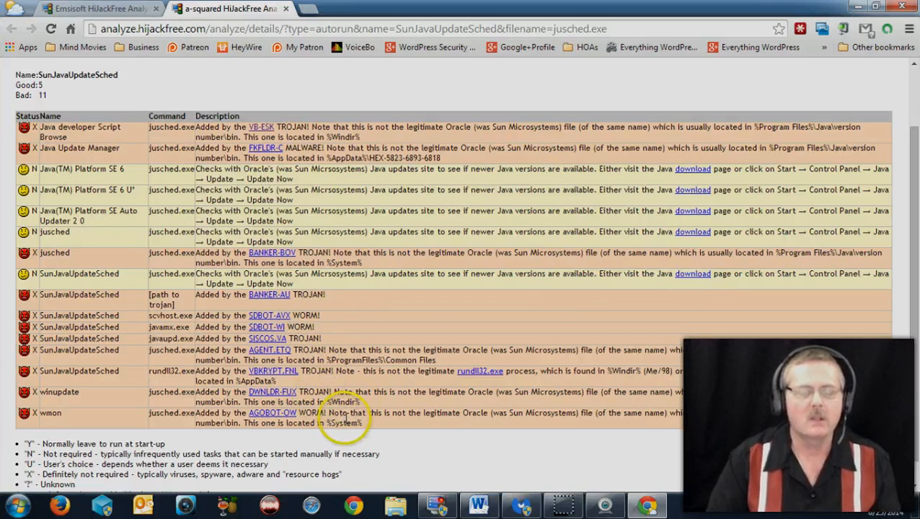
pyautogui.moveTo(451, 202)
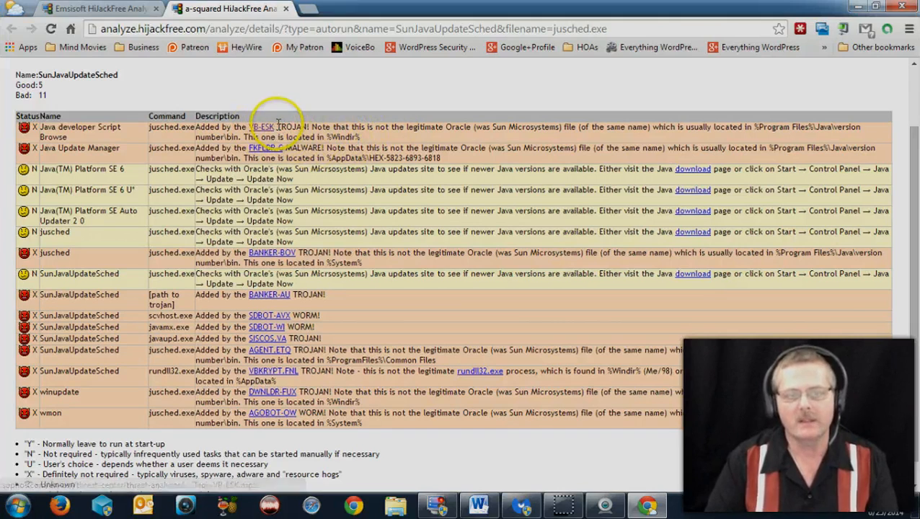
pyautogui.doubleClick(261, 127)
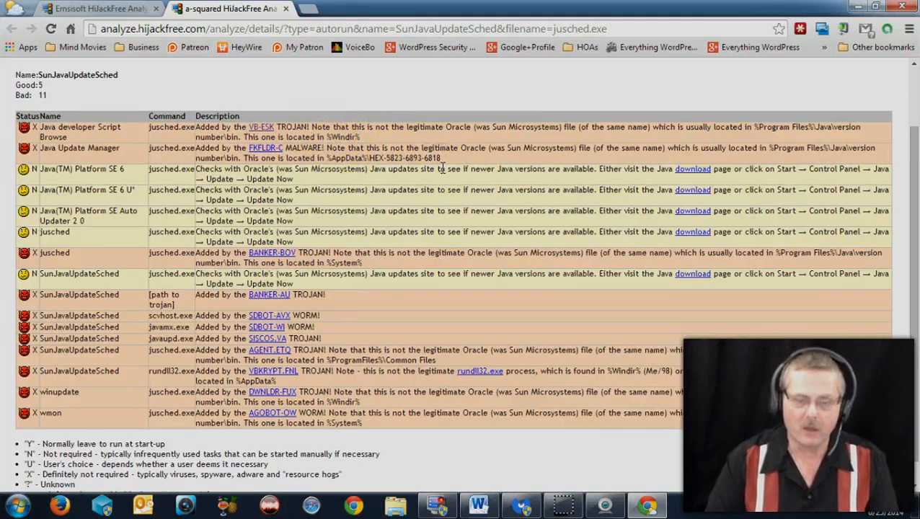
pyautogui.moveTo(489, 206)
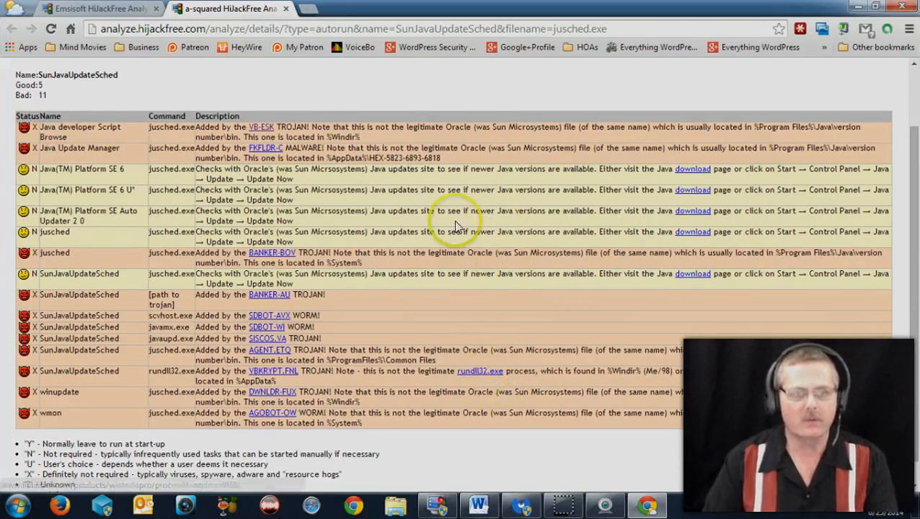
pyautogui.moveTo(328, 134)
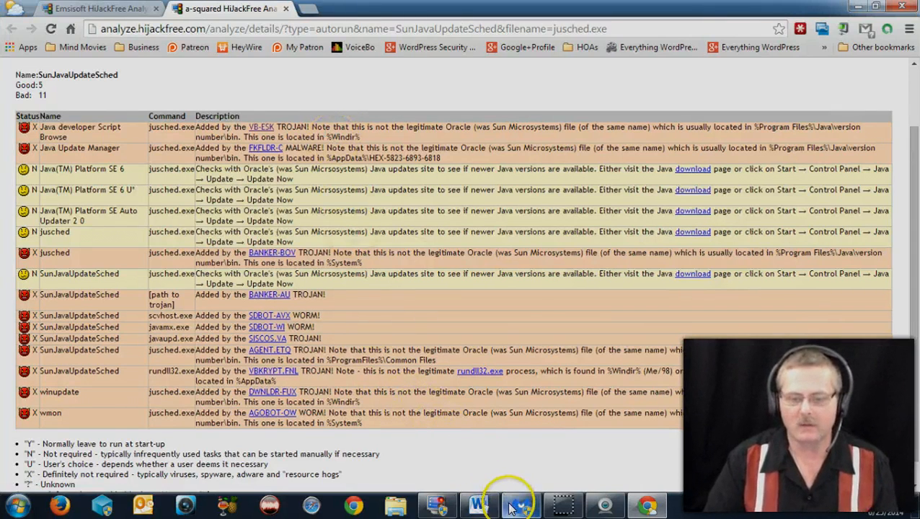
# Step: Bring up the completed Threat Scan summary: 324,850 objects scanned, none infected
pyautogui.click(521, 505)
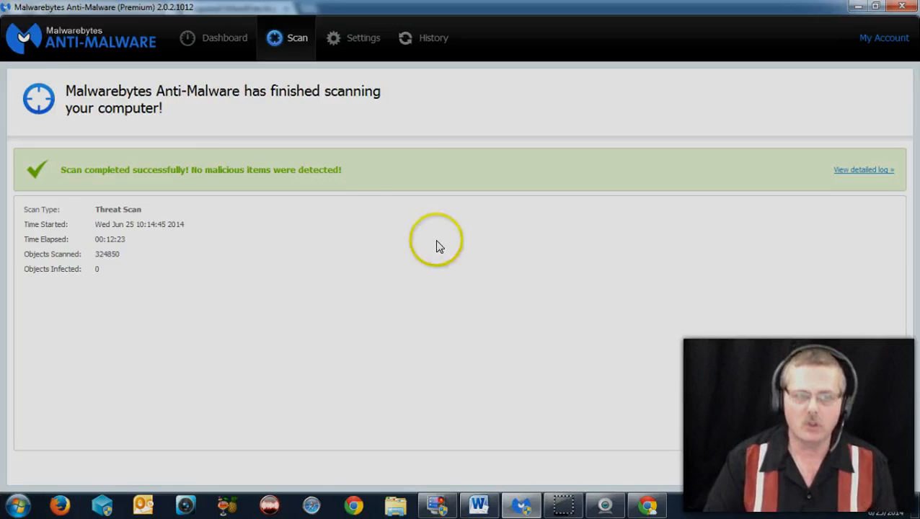
pyautogui.moveTo(280, 72)
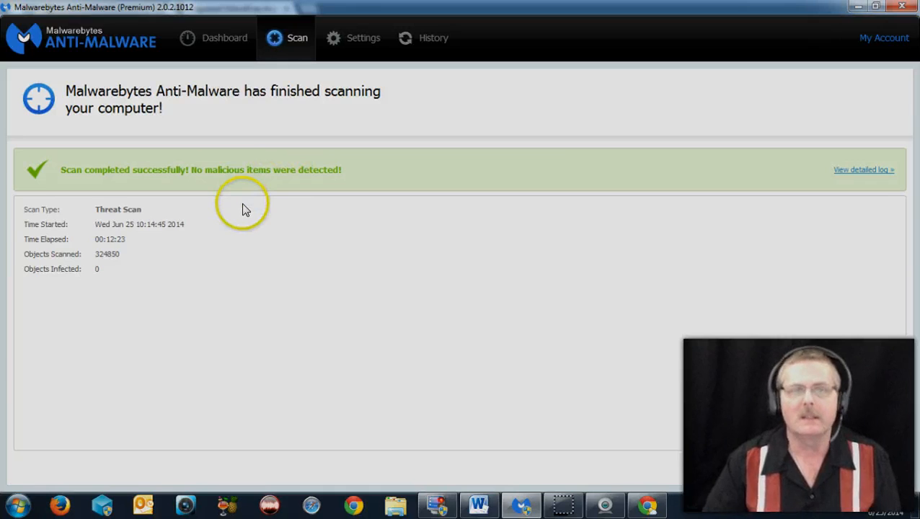
pyautogui.moveTo(231, 154)
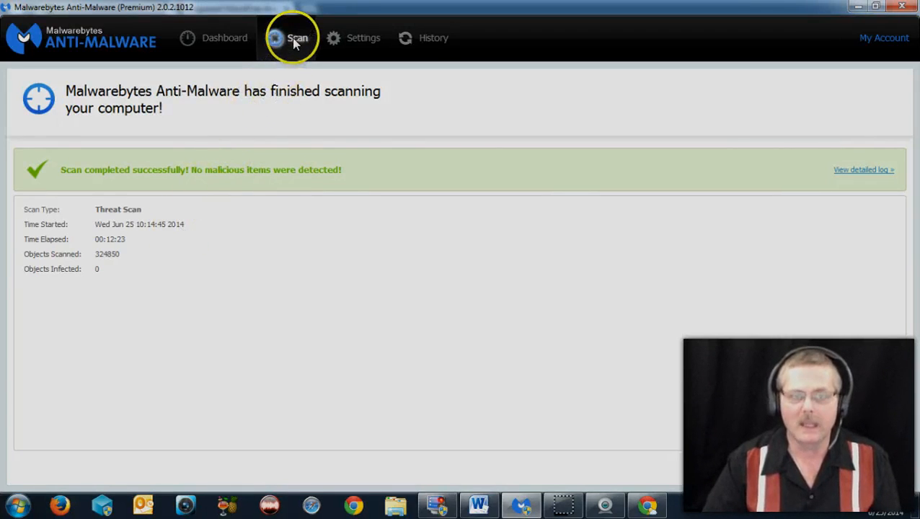
pyautogui.moveTo(243, 38)
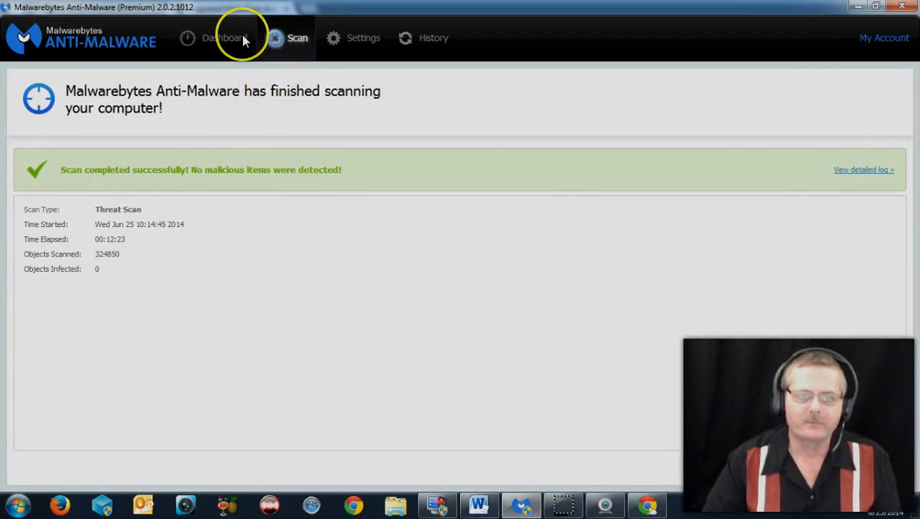
# Step: Check the Dashboard protection status, then choose a different scan type in place of Threat Scan
pyautogui.click(224, 37)
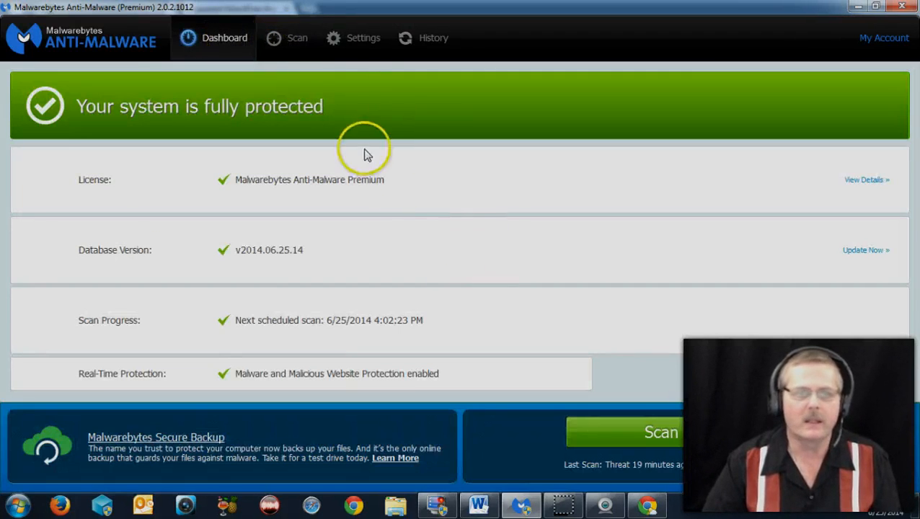
pyautogui.click(286, 37)
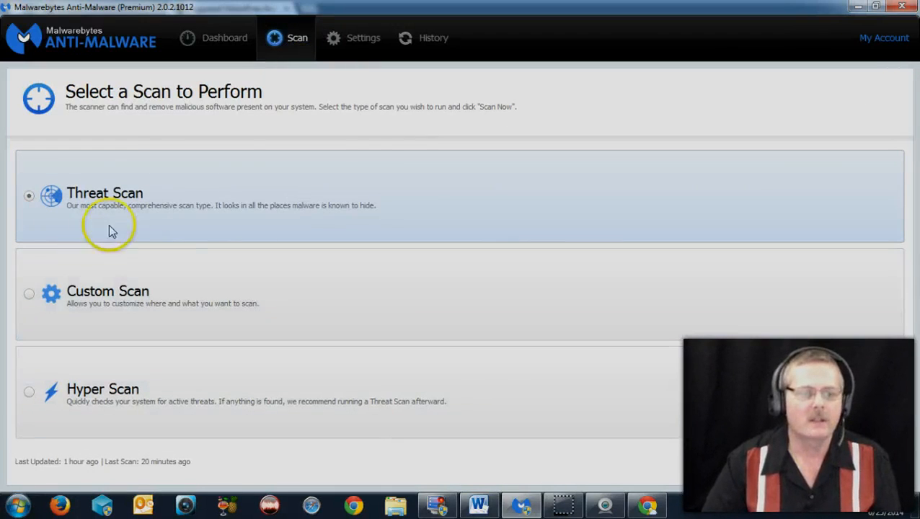
pyautogui.moveTo(432, 179)
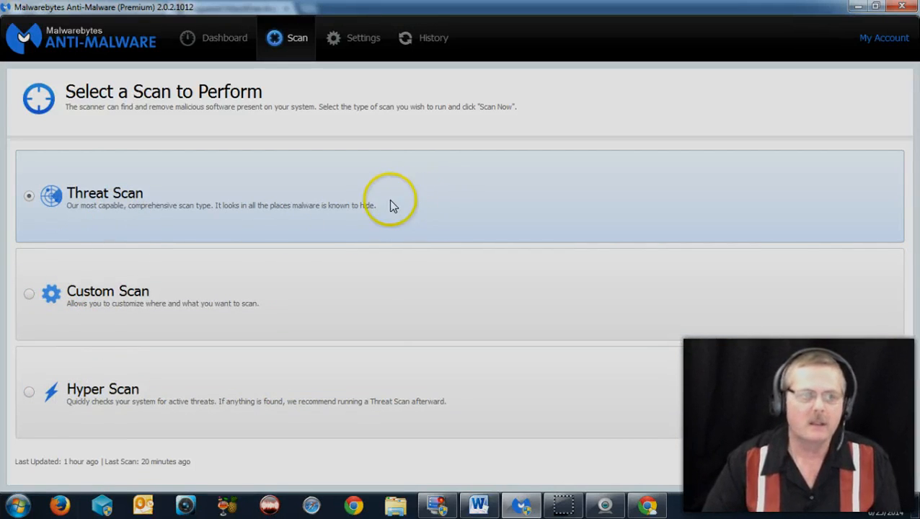
pyautogui.moveTo(45, 303)
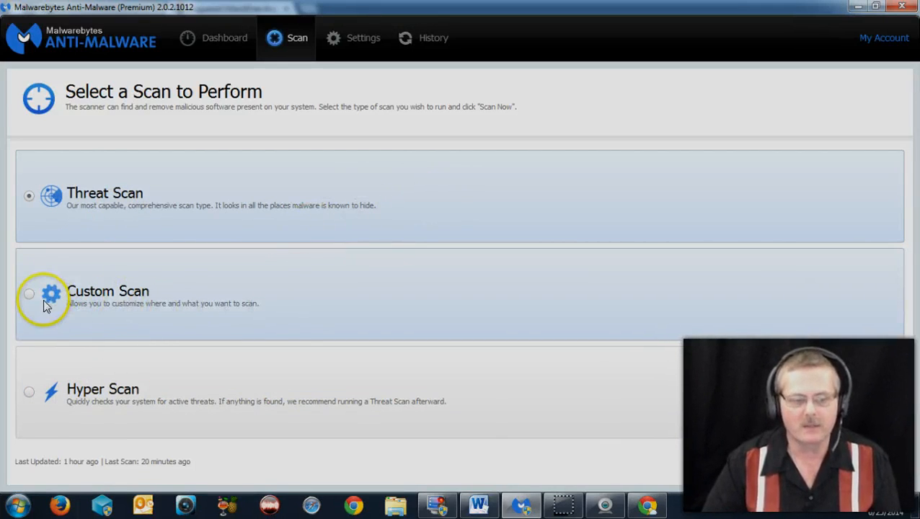
pyautogui.click(29, 391)
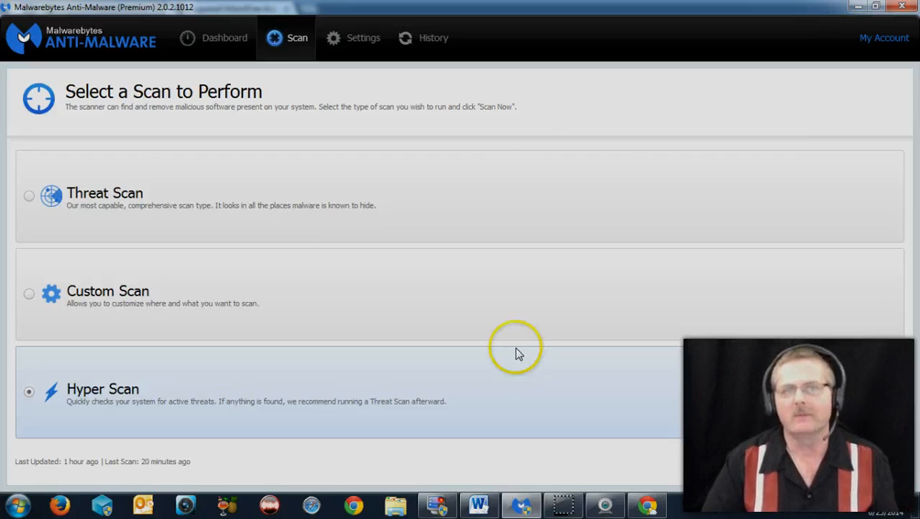
pyautogui.moveTo(487, 382)
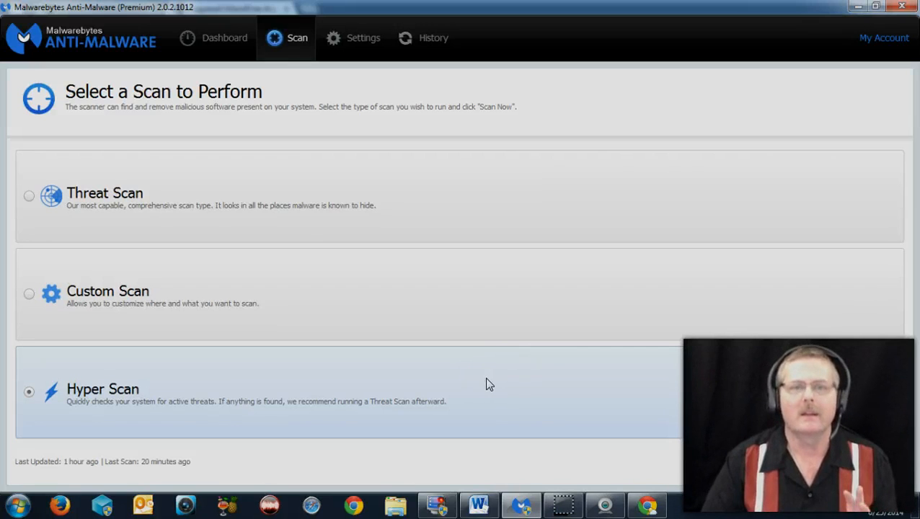
pyautogui.moveTo(475, 343)
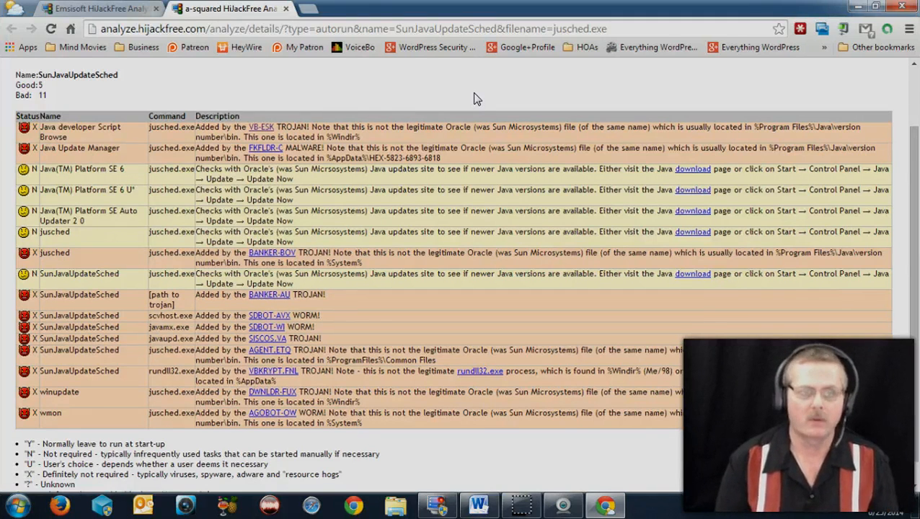
pyautogui.moveTo(353, 97)
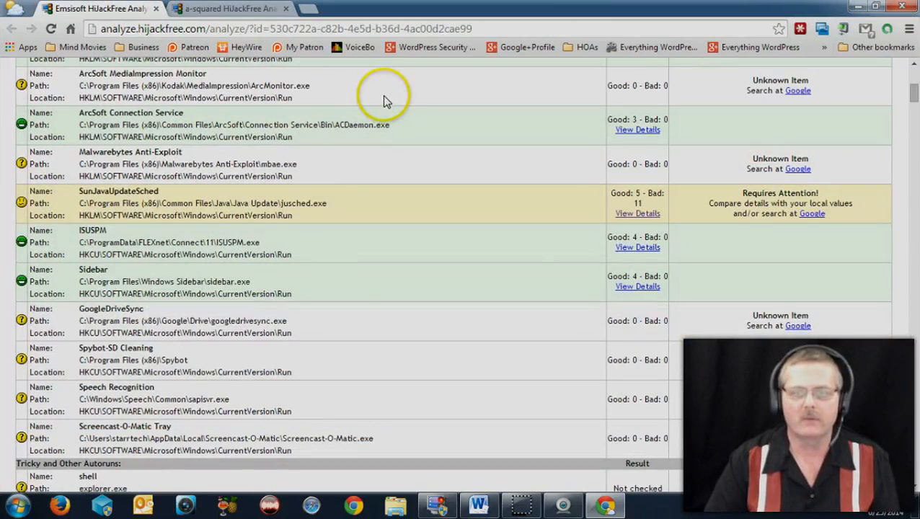
pyautogui.moveTo(438, 505)
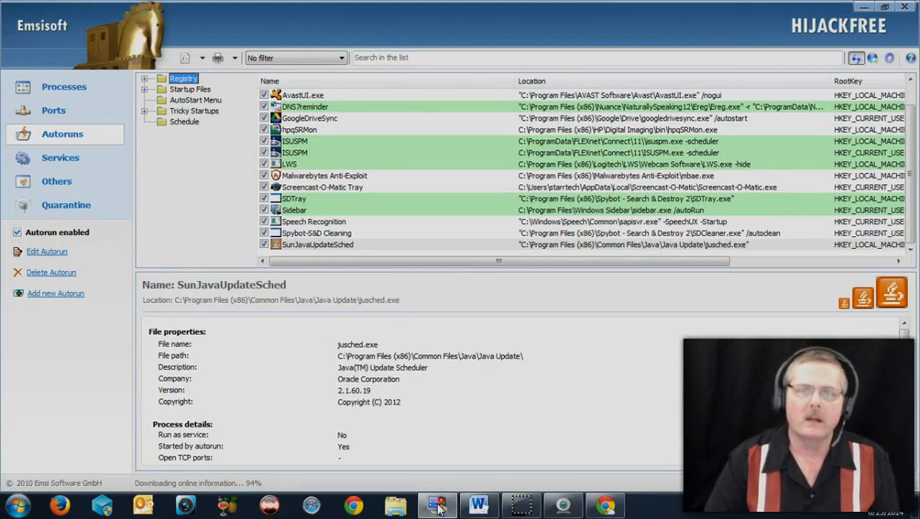
pyautogui.moveTo(526, 33)
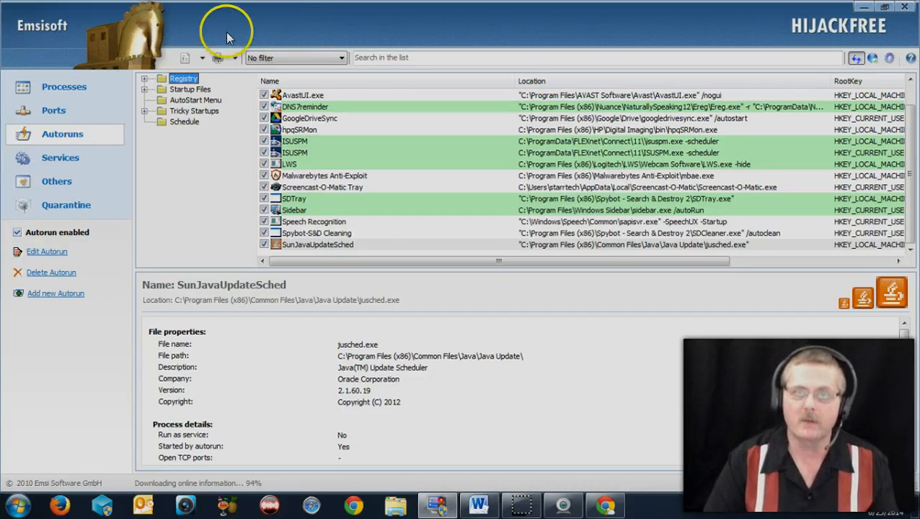
pyautogui.moveTo(447, 37)
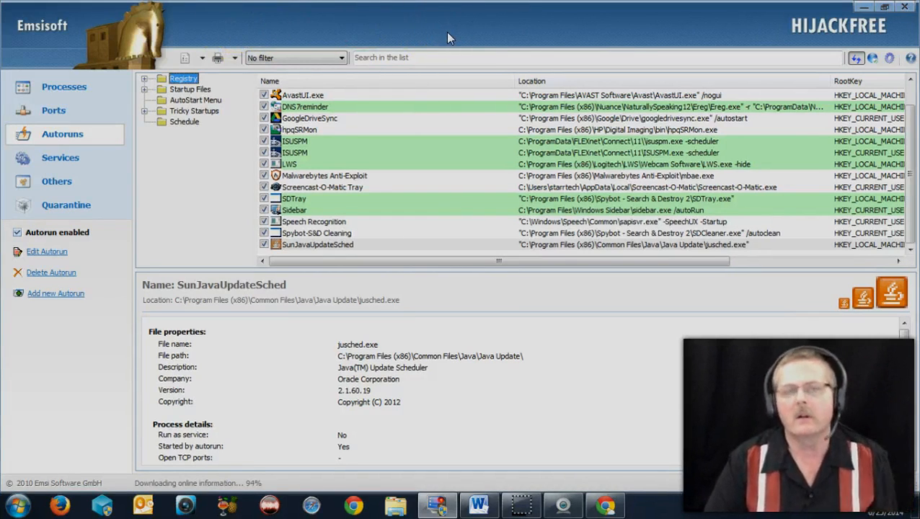
pyautogui.moveTo(459, 33)
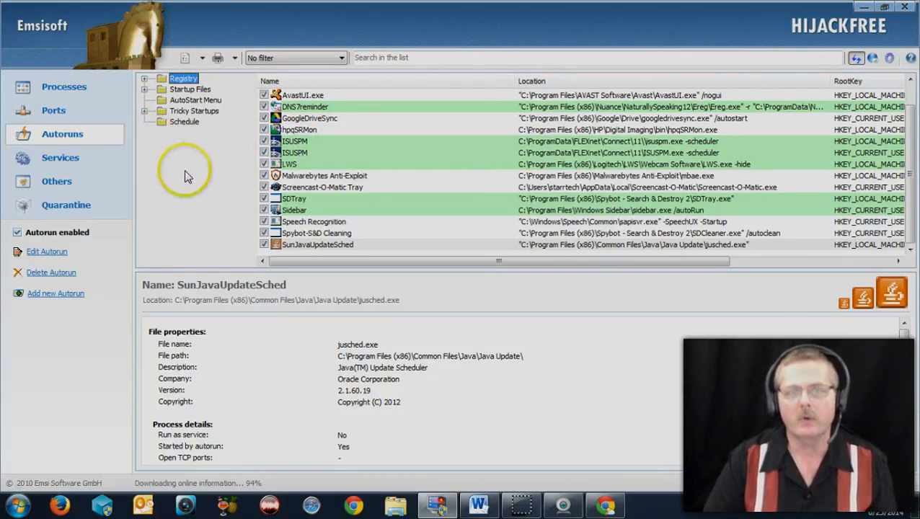
pyautogui.moveTo(191, 188)
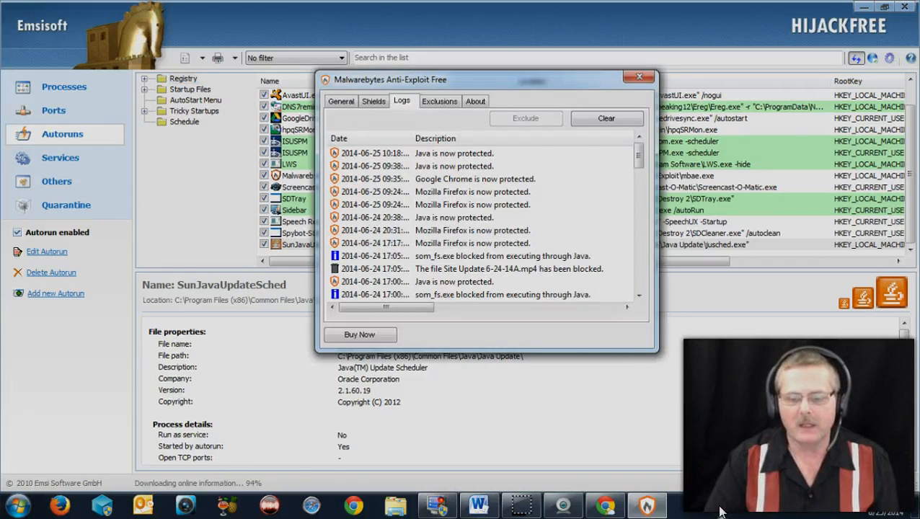
pyautogui.click(341, 101)
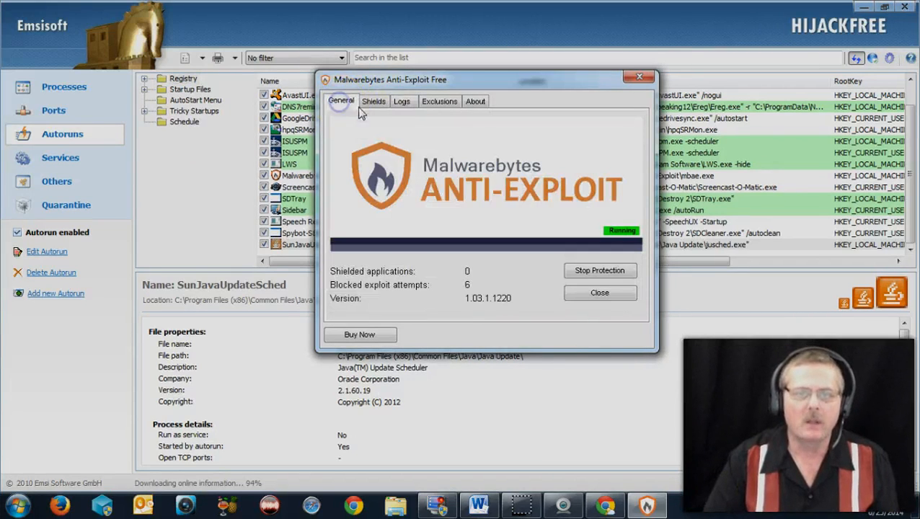
pyautogui.moveTo(510, 98)
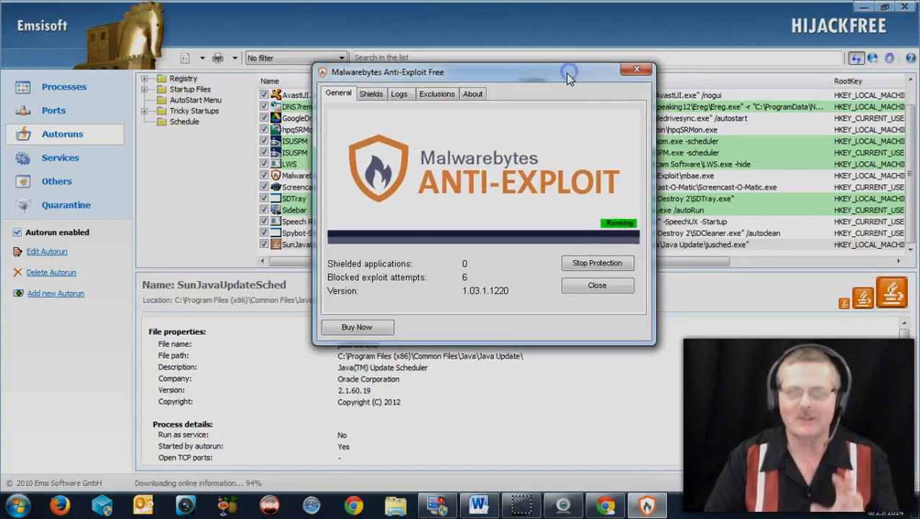
pyautogui.moveTo(611, 77)
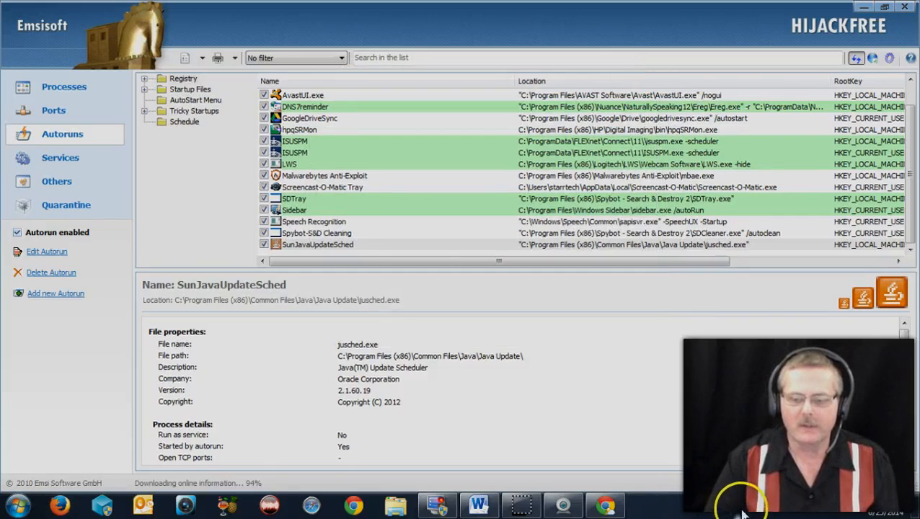
pyautogui.click(647, 505)
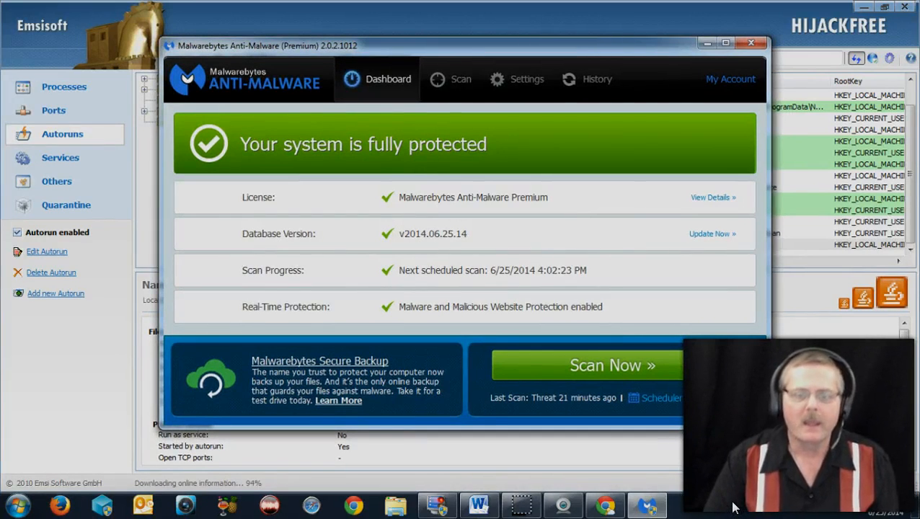
pyautogui.moveTo(647, 79)
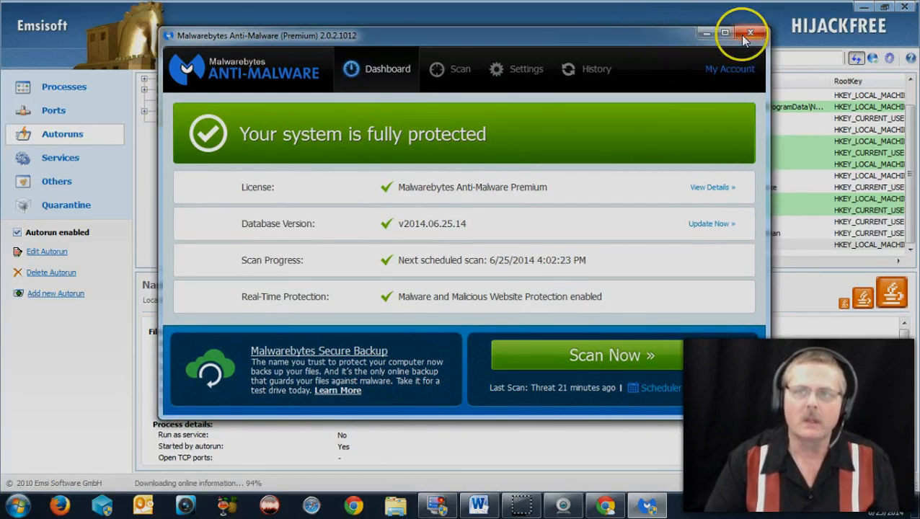
pyautogui.click(750, 33)
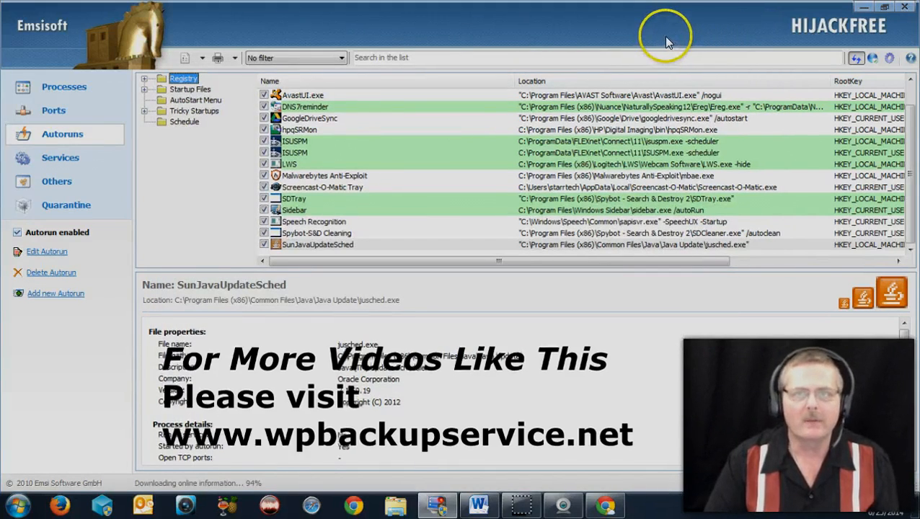